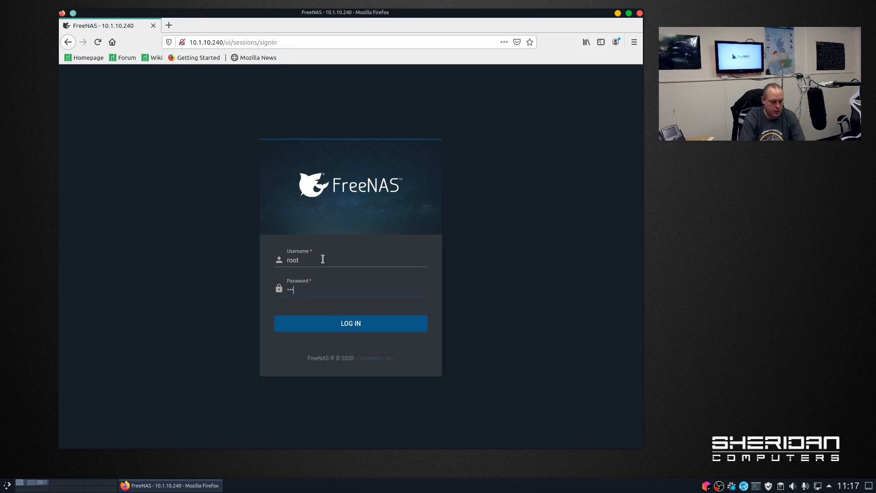
- Sign in as root to reach the FreeNAS-11.3-U5 dashboard
{"action": "left_click", "coordinate": [350, 323]}
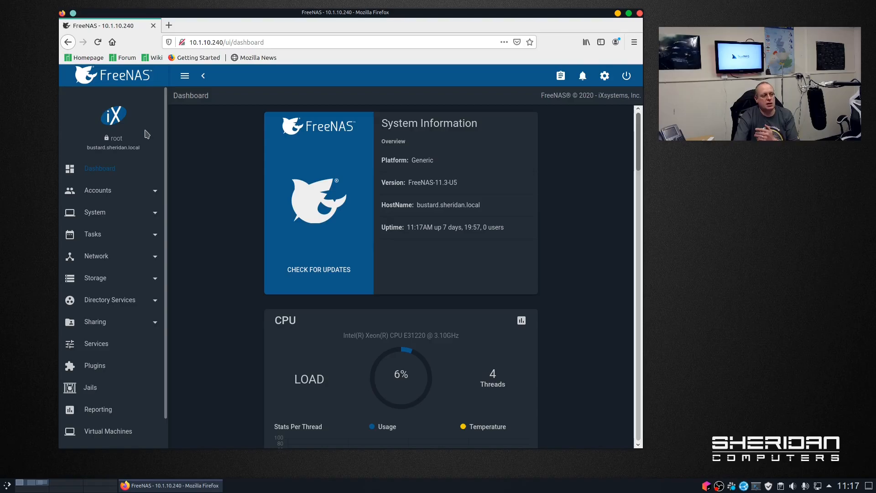
{"action": "mouse_move", "coordinate": [450, 195]}
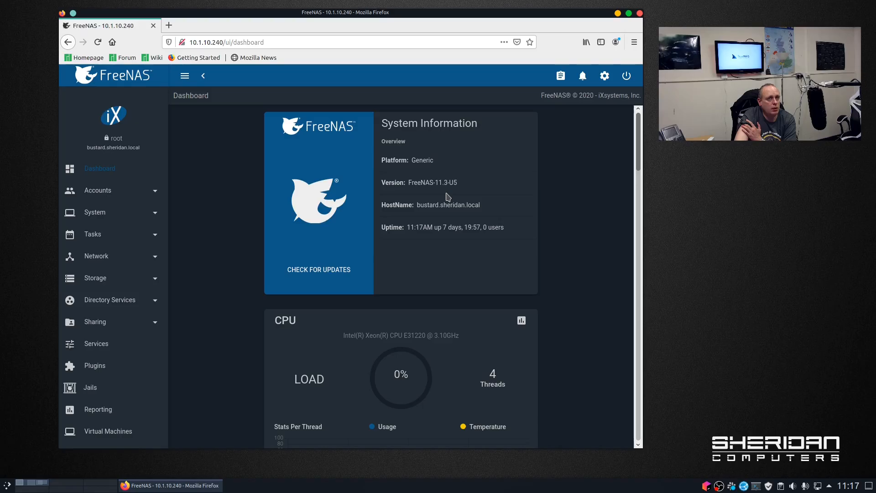
{"action": "mouse_move", "coordinate": [265, 257]}
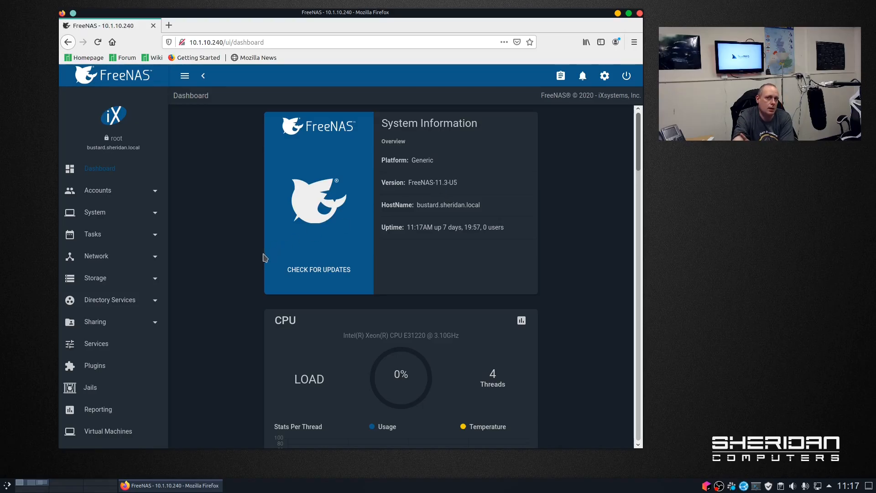
{"action": "mouse_move", "coordinate": [267, 261]}
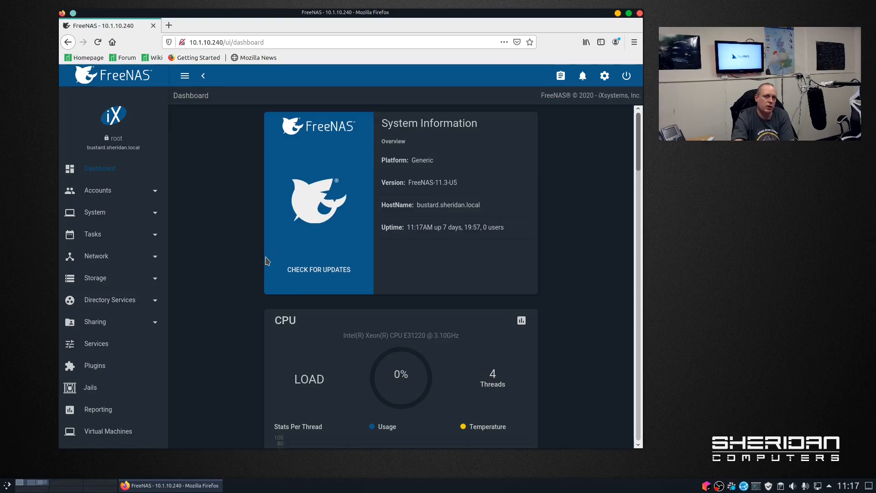
{"action": "mouse_move", "coordinate": [173, 239]}
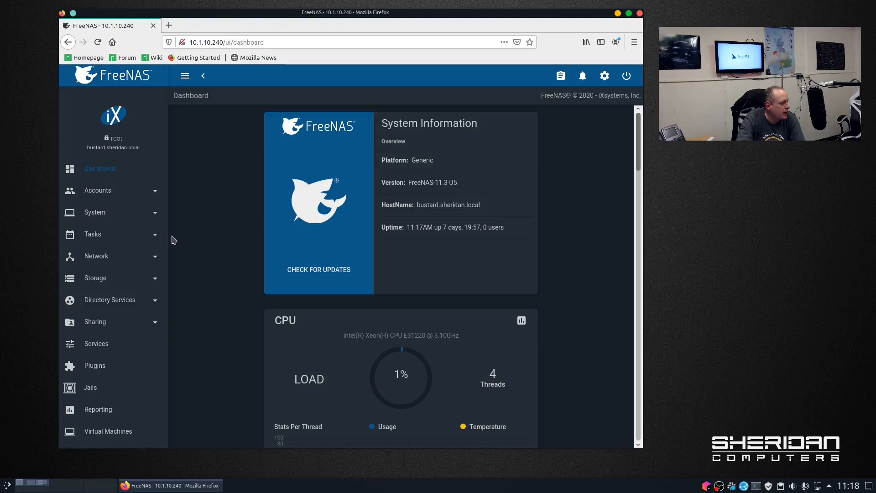
- From System > General, start a configuration backup without the secret seed
{"action": "left_click", "coordinate": [94, 212]}
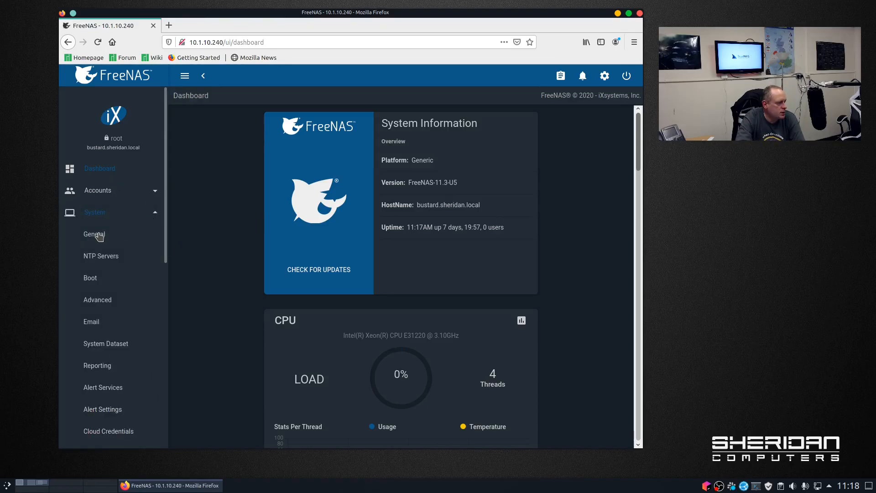
{"action": "left_click", "coordinate": [94, 233]}
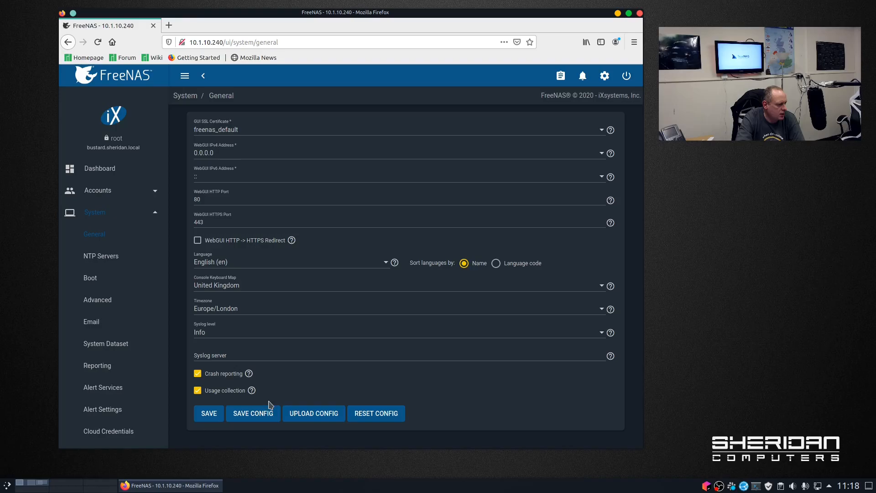
{"action": "left_click", "coordinate": [252, 413]}
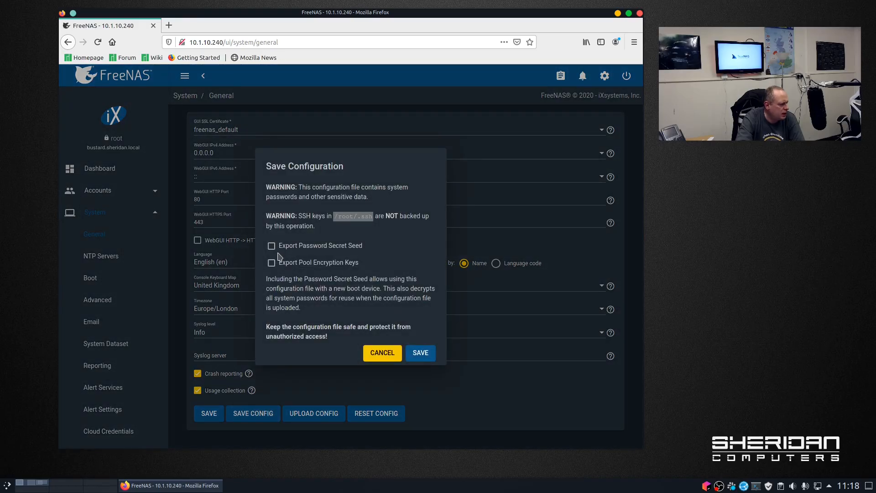
{"action": "left_click", "coordinate": [420, 352]}
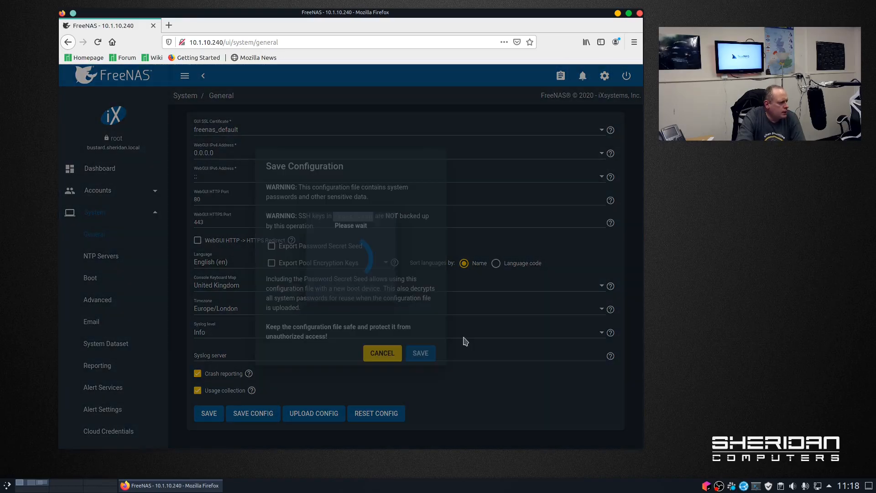
- Save the bustard-FreeNAS-11.3-U5 .db backup to disk via Firefox and dismiss the downloads list
{"action": "left_click", "coordinate": [419, 352]}
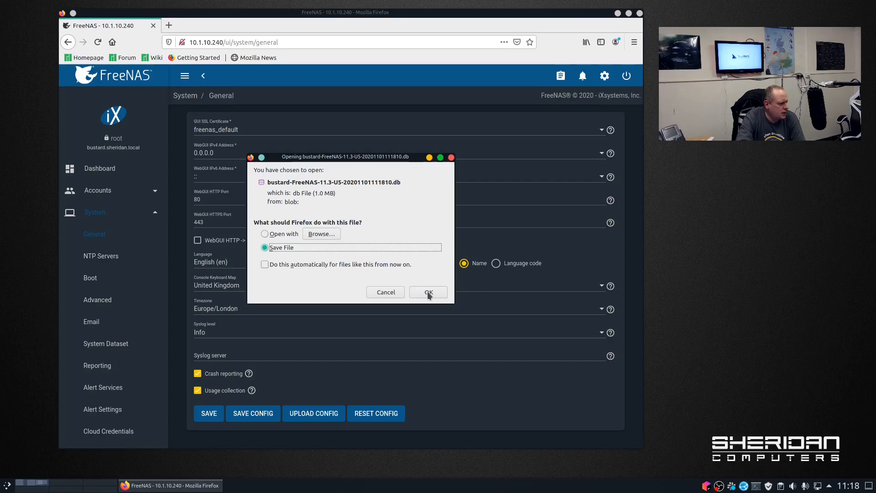
{"action": "left_click", "coordinate": [428, 292]}
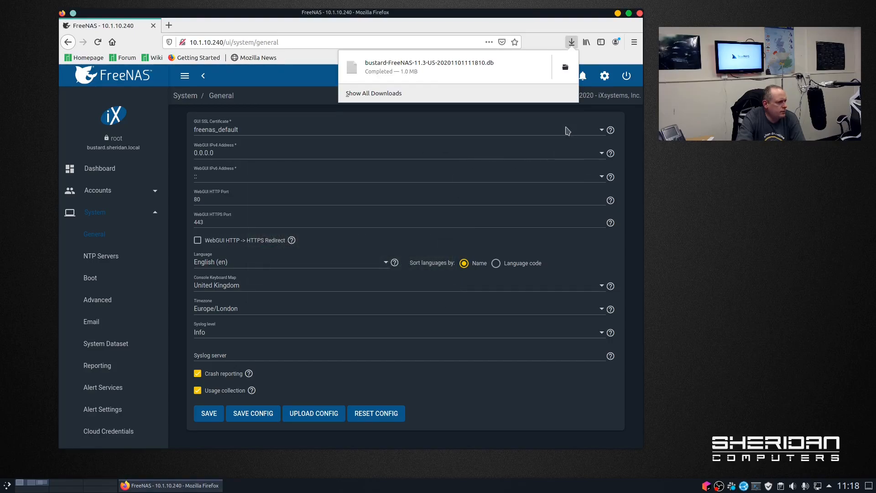
{"action": "left_click", "coordinate": [475, 31]}
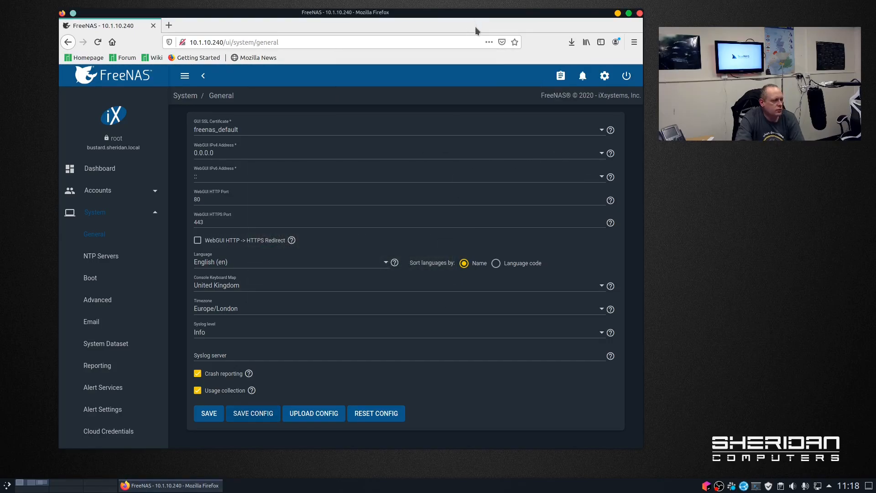
{"action": "mouse_move", "coordinate": [414, 71]}
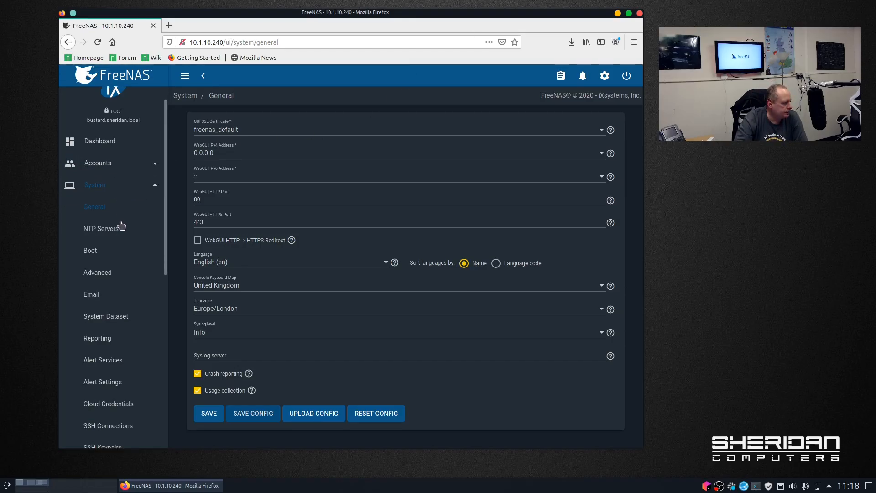
- In System > Update, switch the train to TrueNAS-12.0-STABLE and confirm the change
{"action": "scroll", "scroll_direction": "down", "scroll_amount": 3}
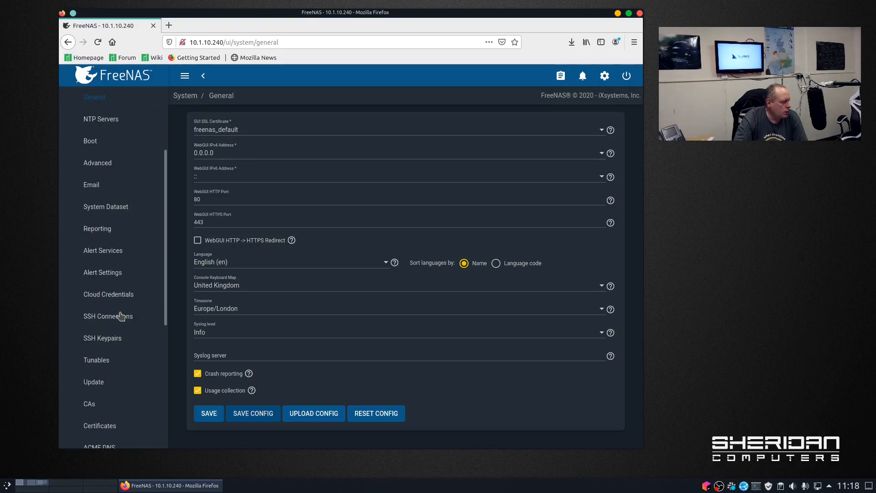
{"action": "left_click", "coordinate": [93, 381]}
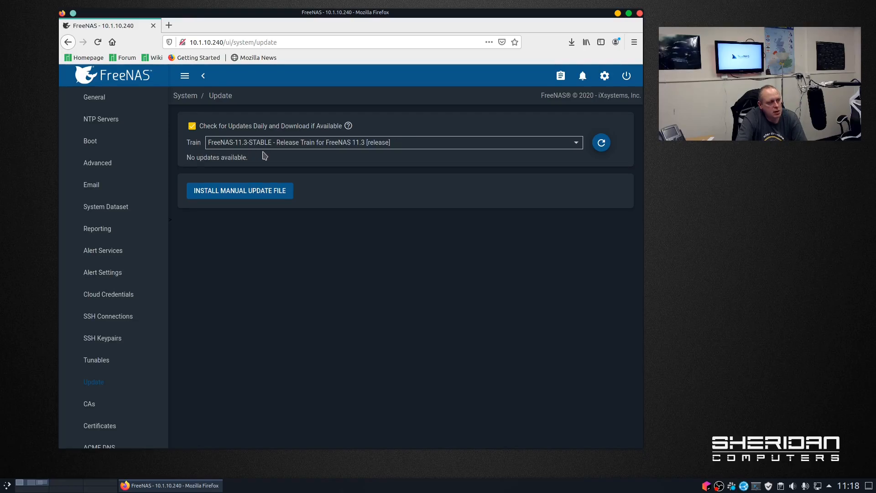
{"action": "mouse_move", "coordinate": [314, 156]}
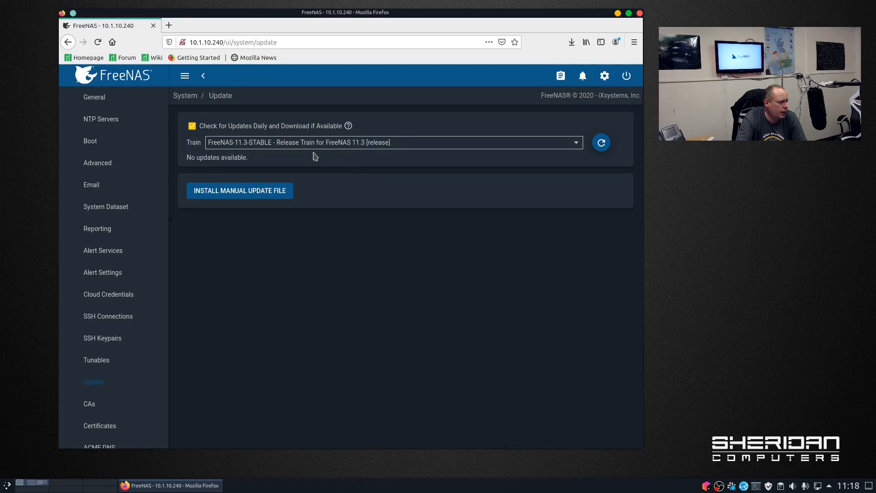
{"action": "mouse_move", "coordinate": [413, 142]}
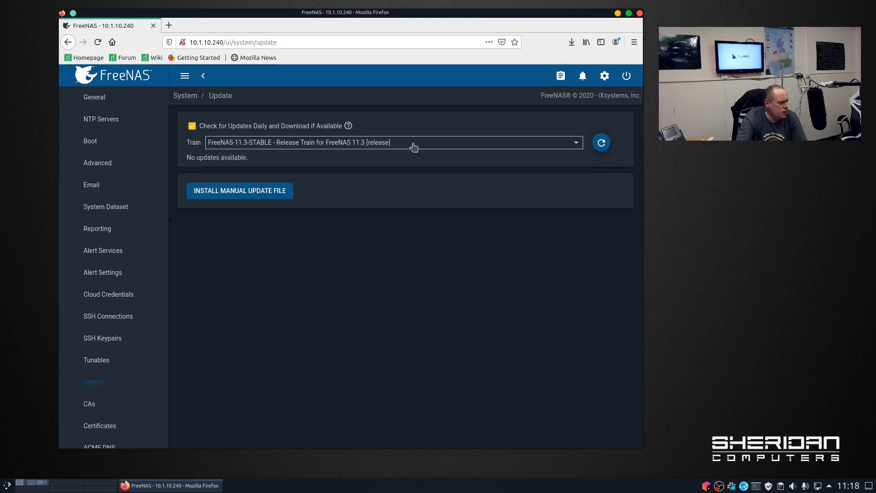
{"action": "mouse_move", "coordinate": [321, 171]}
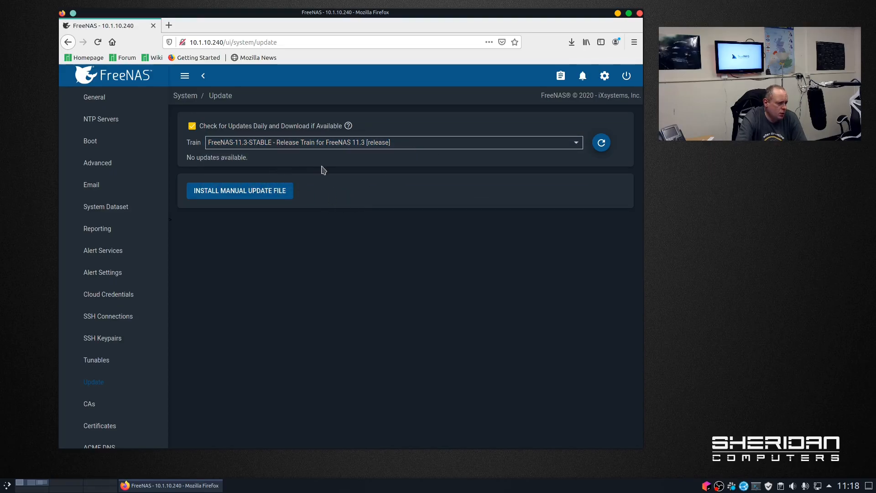
{"action": "mouse_move", "coordinate": [309, 167]}
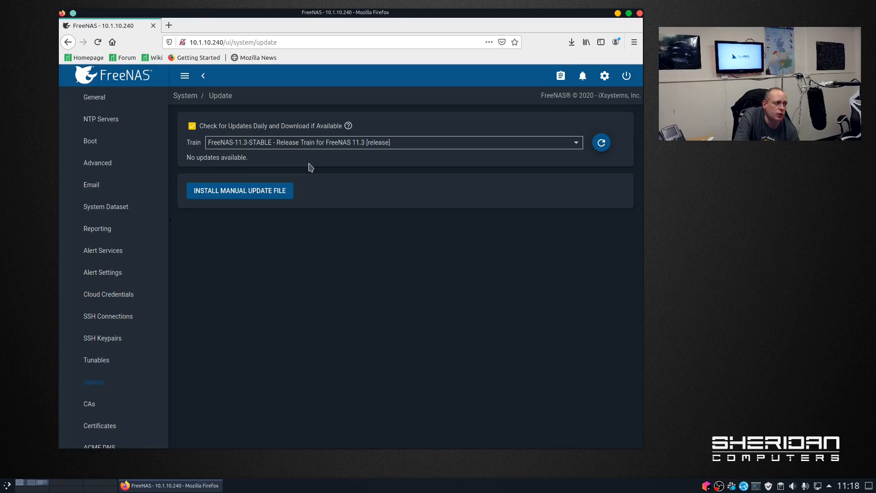
{"action": "mouse_move", "coordinate": [329, 155]}
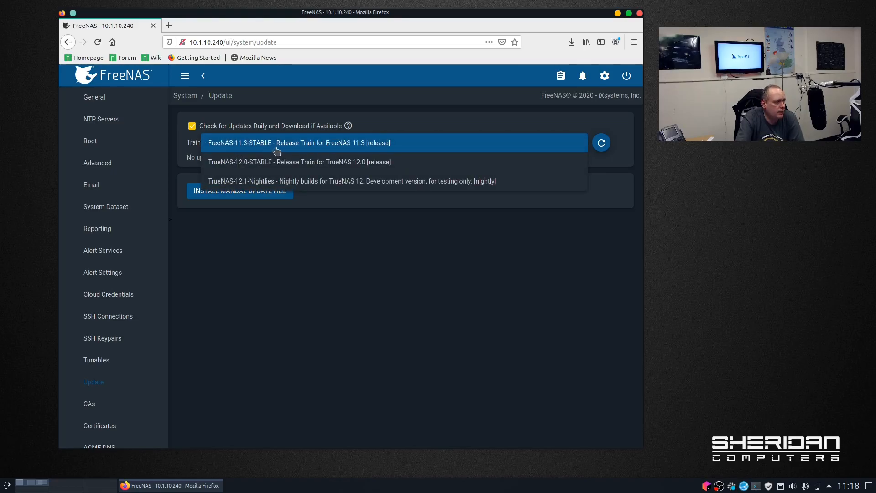
{"action": "mouse_move", "coordinate": [293, 165]}
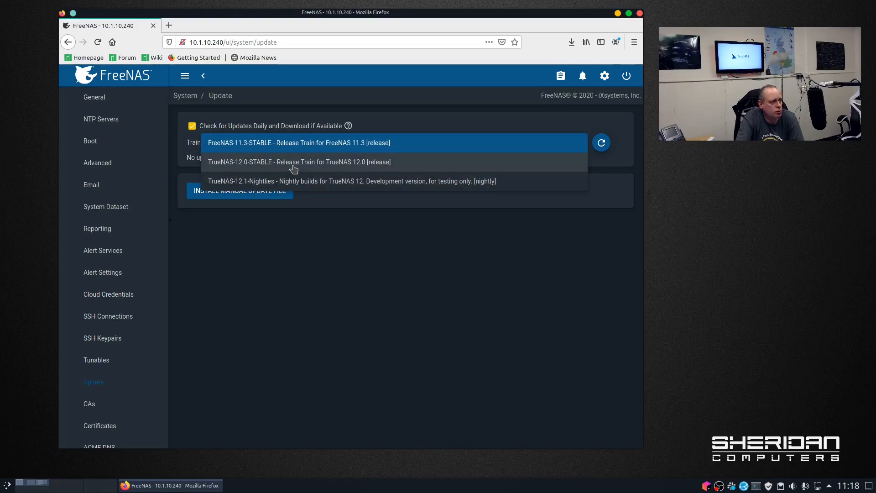
{"action": "left_click", "coordinate": [298, 162]}
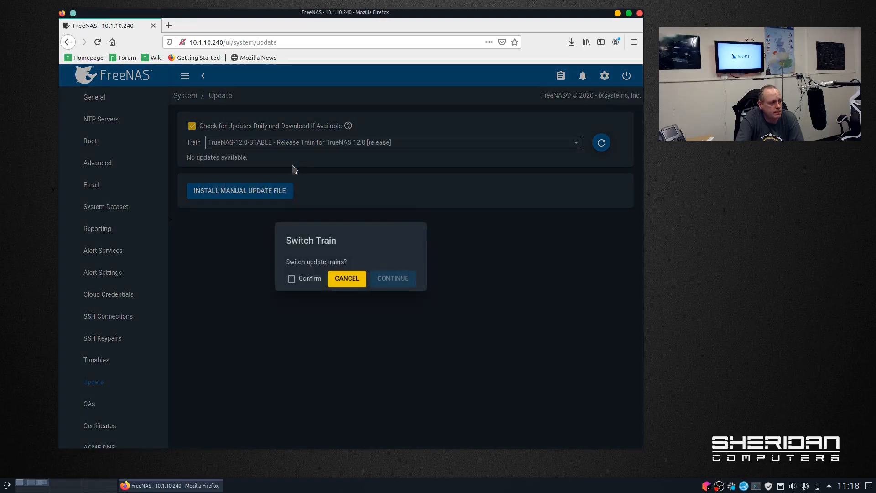
{"action": "left_click", "coordinate": [291, 278]}
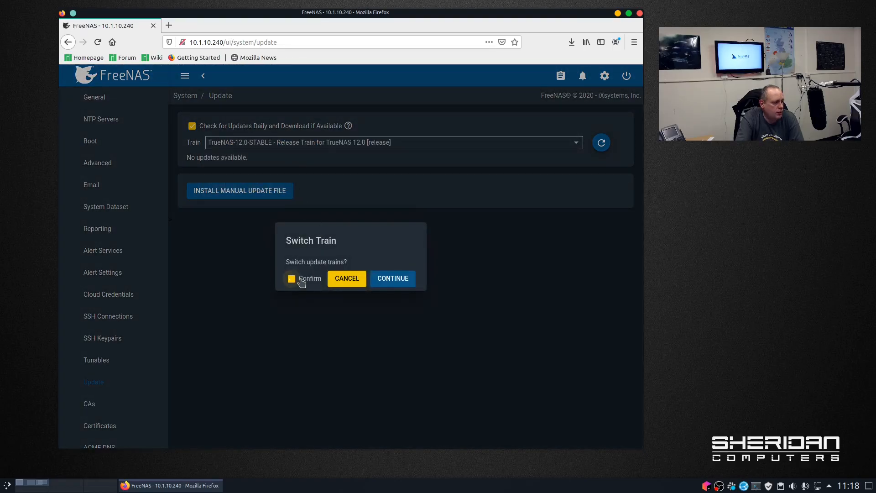
{"action": "left_click", "coordinate": [392, 279]}
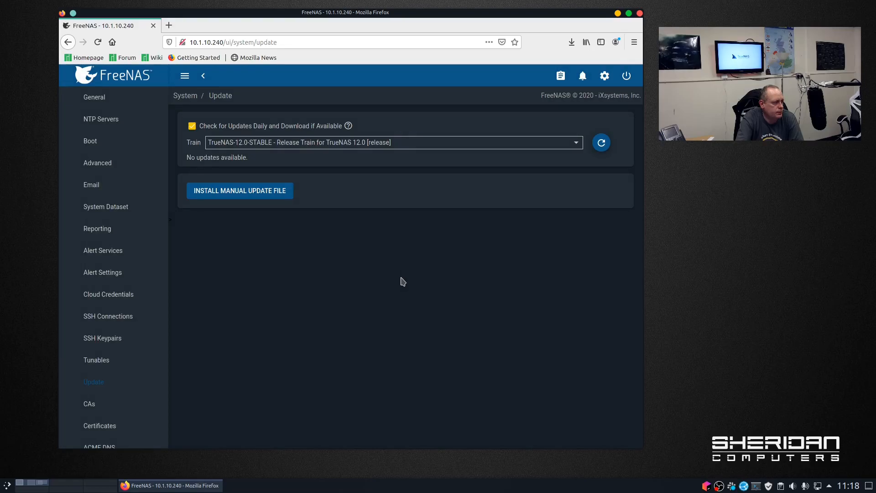
- Start the TrueNAS 12.0 update download, skipping the configuration backup prompt
{"action": "left_click", "coordinate": [601, 143]}
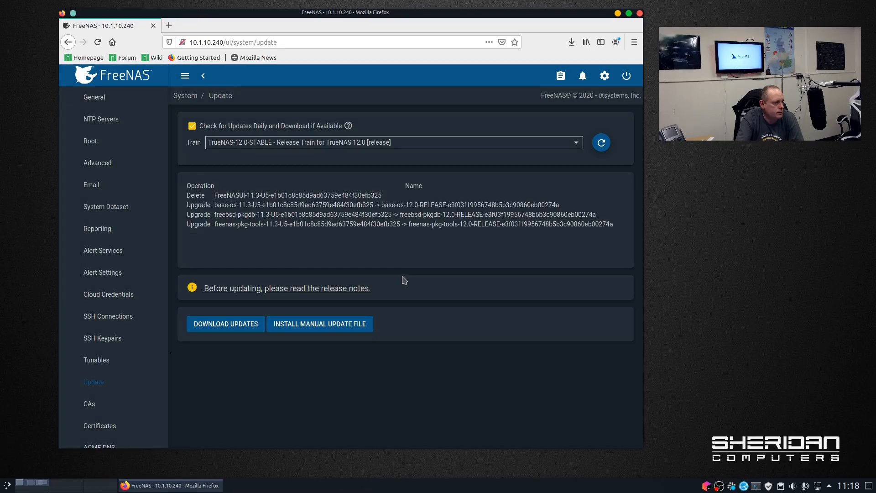
{"action": "mouse_move", "coordinate": [252, 345]}
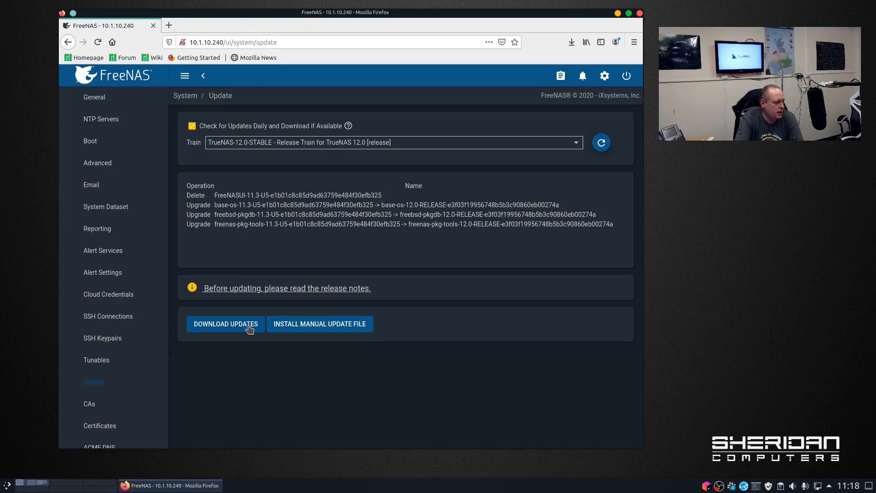
{"action": "left_click", "coordinate": [225, 323]}
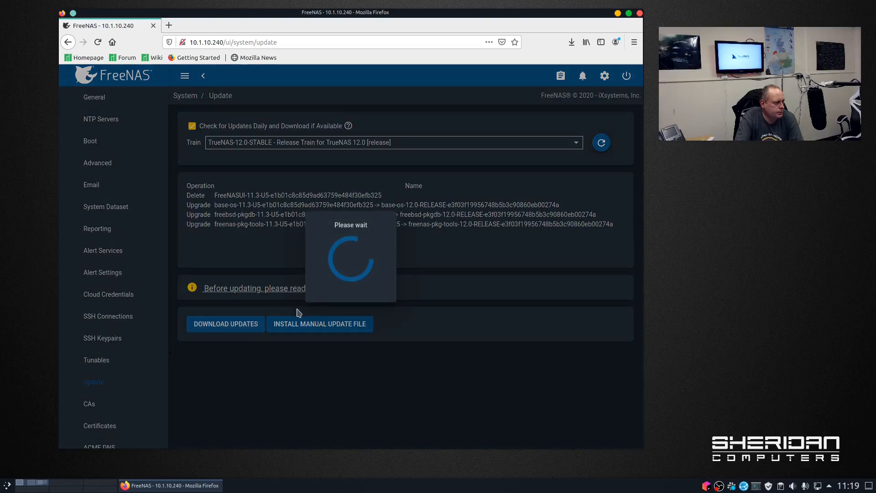
{"action": "mouse_move", "coordinate": [486, 305]}
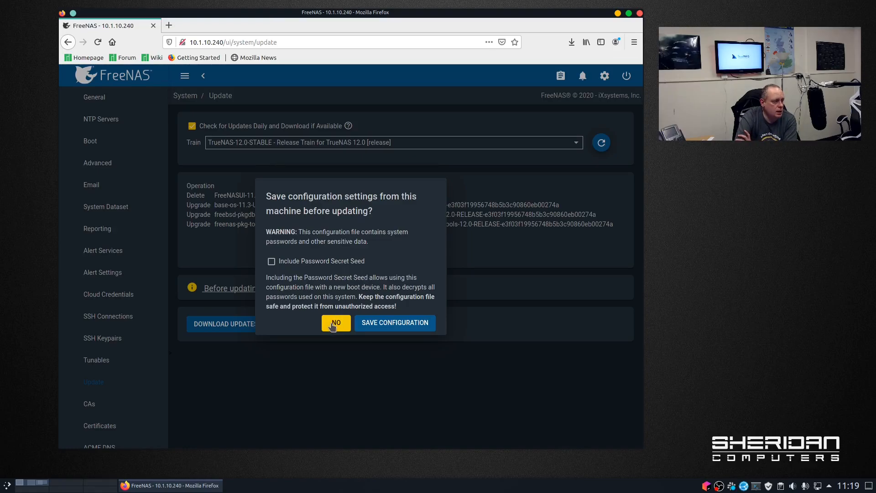
{"action": "mouse_move", "coordinate": [352, 271]}
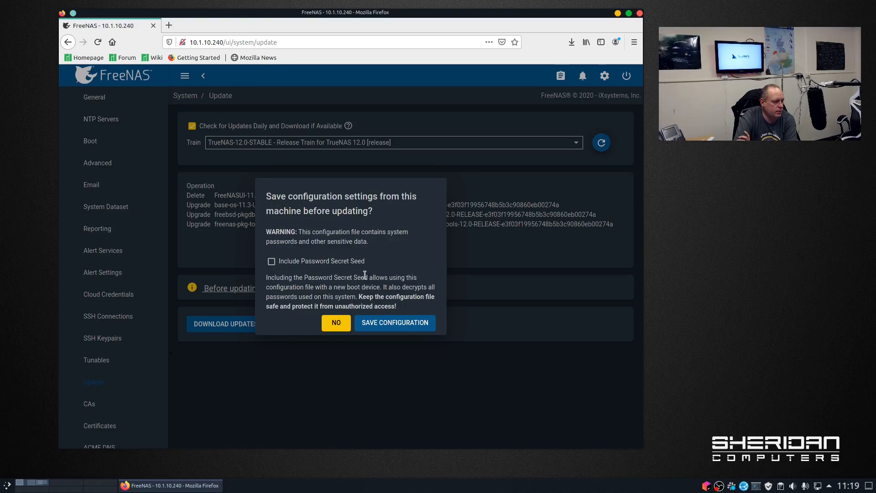
{"action": "left_click", "coordinate": [336, 322]}
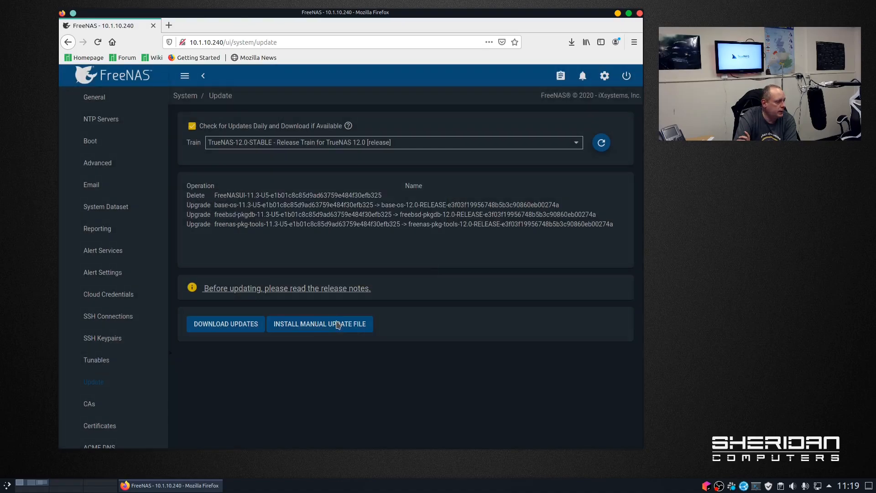
- Download the updates with 'Apply updates and reboot' enabled and confirm
{"action": "left_click", "coordinate": [226, 323]}
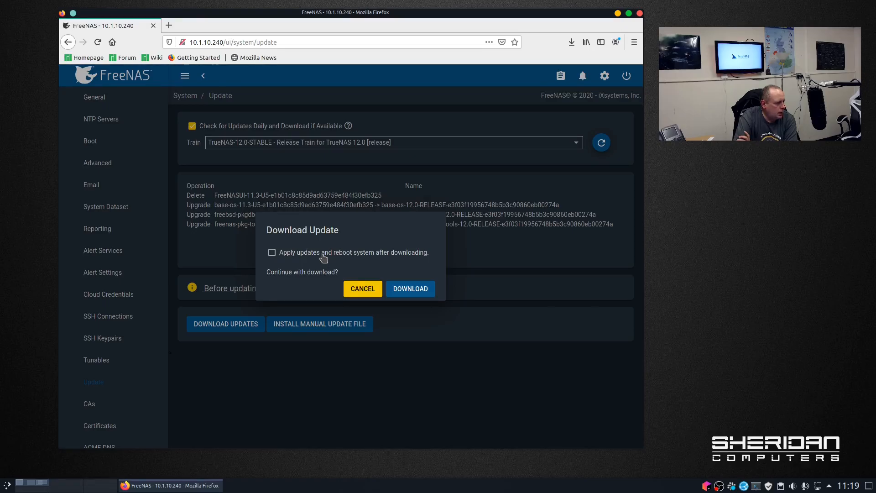
{"action": "left_click", "coordinate": [271, 252]}
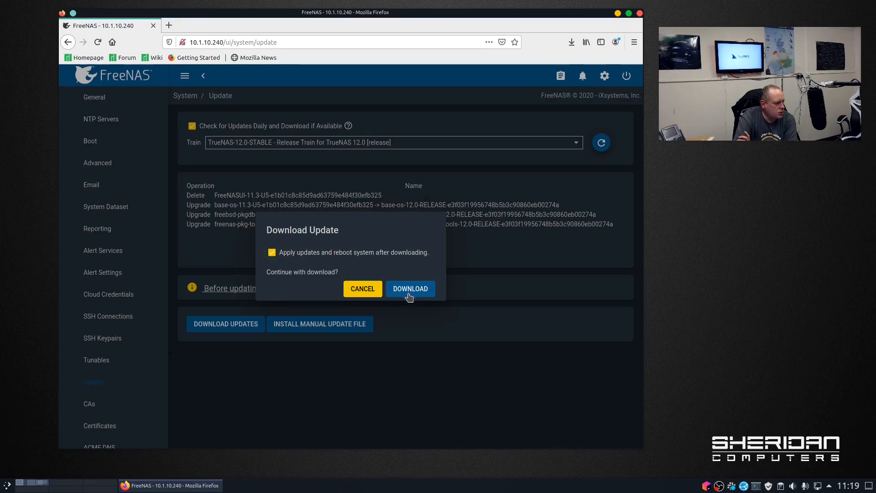
{"action": "left_click", "coordinate": [362, 289]}
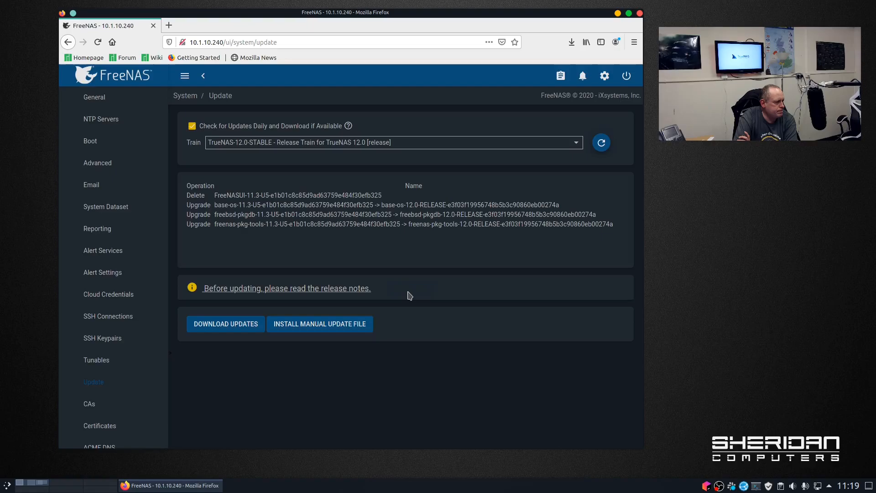
{"action": "left_click", "coordinate": [225, 322]}
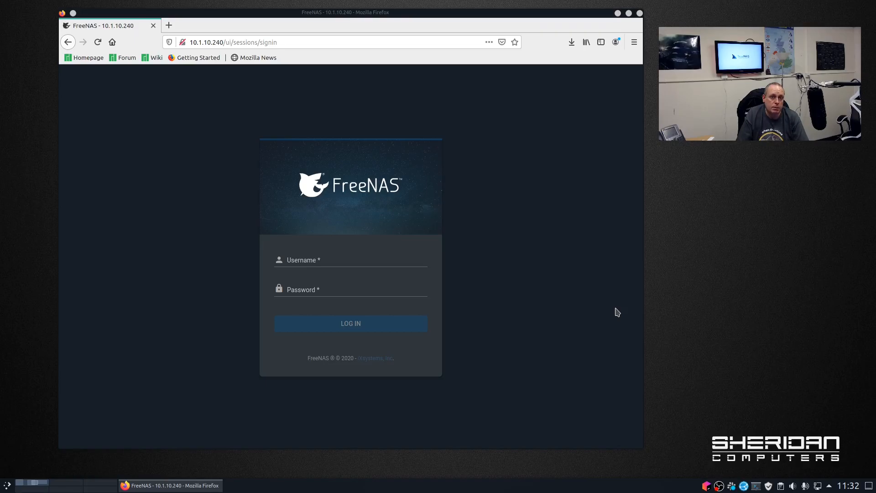
{"action": "mouse_move", "coordinate": [415, 280]}
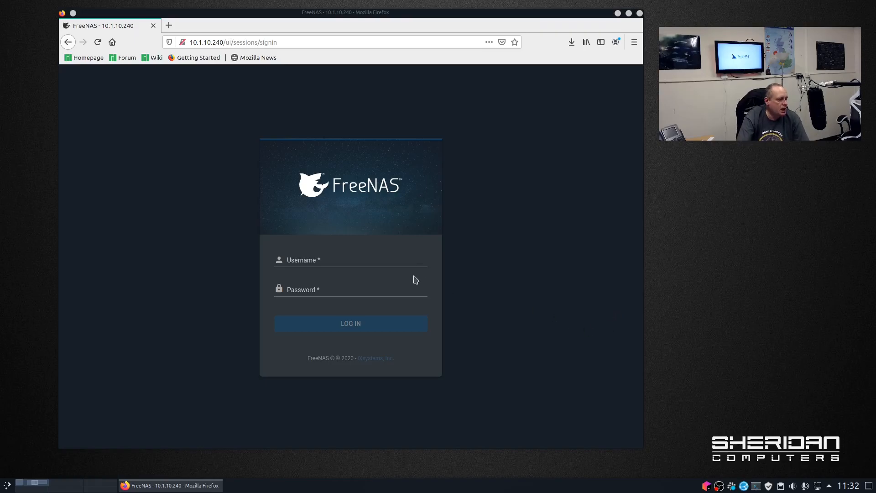
- After the reboot, begin entering root on the TrueNAS CORE sign-in page
{"action": "left_click", "coordinate": [351, 259]}
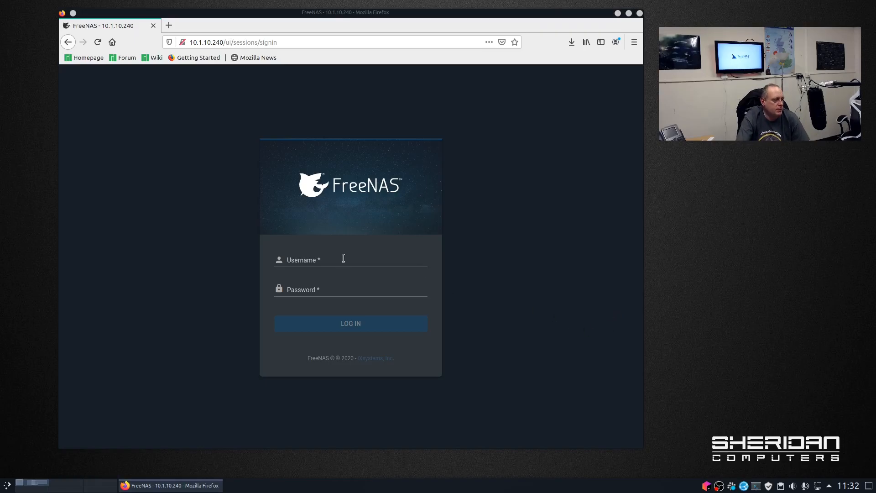
{"action": "left_click", "coordinate": [350, 260]}
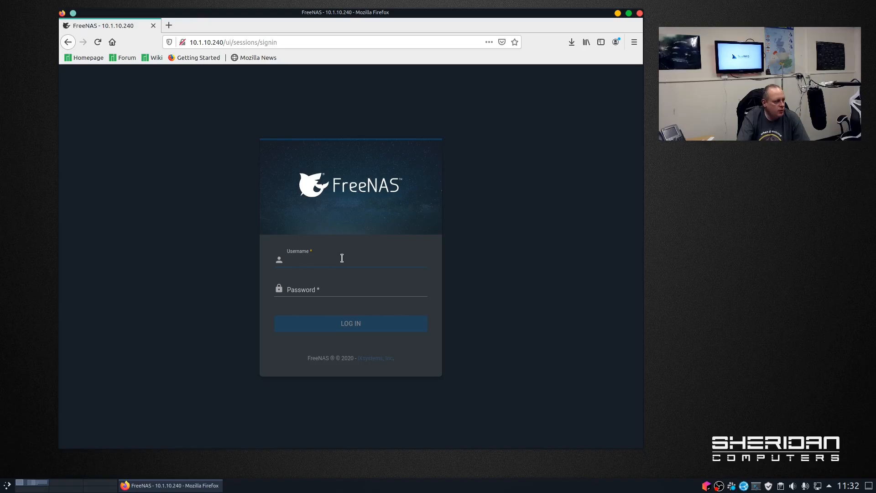
{"action": "type", "text": "ro"}
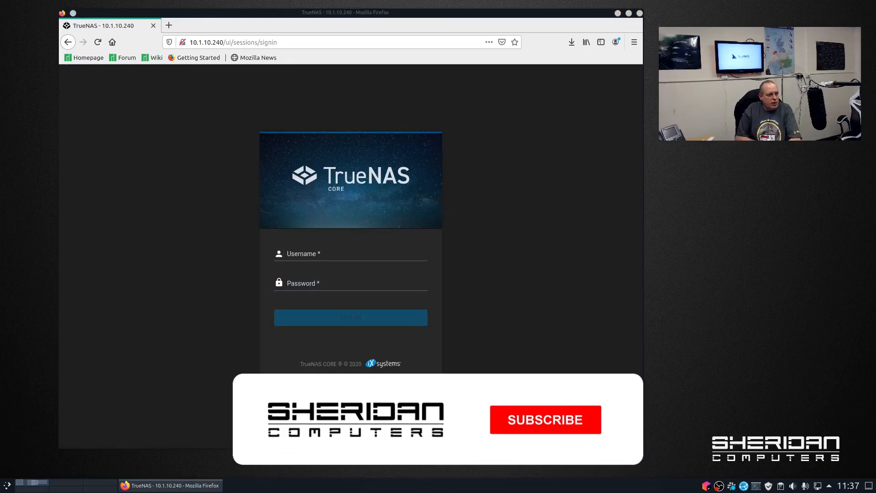
{"action": "left_click", "coordinate": [544, 419]}
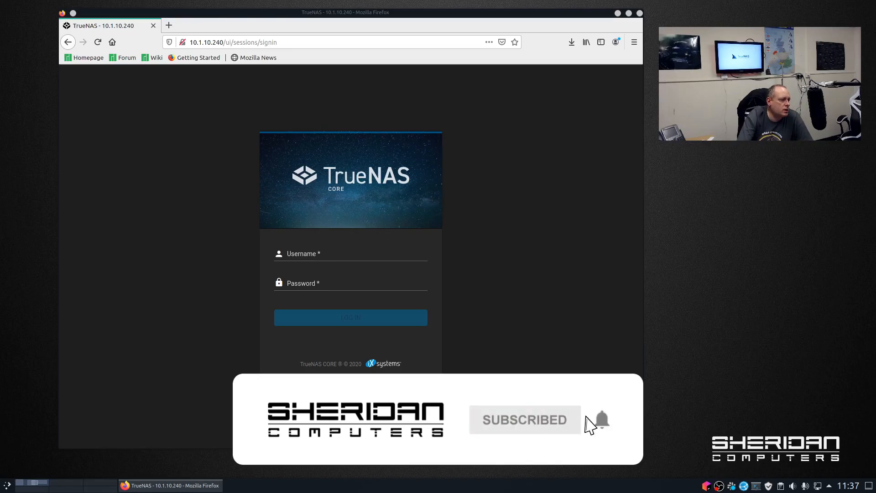
{"action": "mouse_move", "coordinate": [370, 347]}
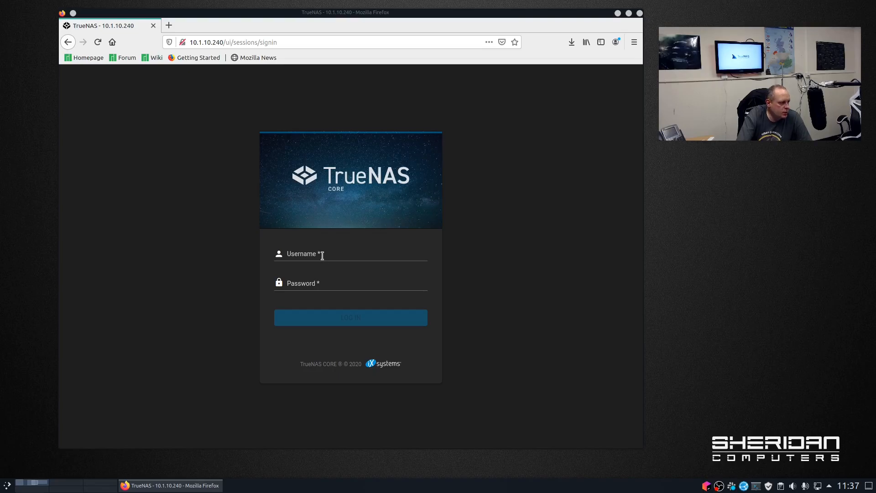
- Submit the root credentials to log into the upgraded TrueNAS CORE
{"action": "left_click", "coordinate": [350, 254]}
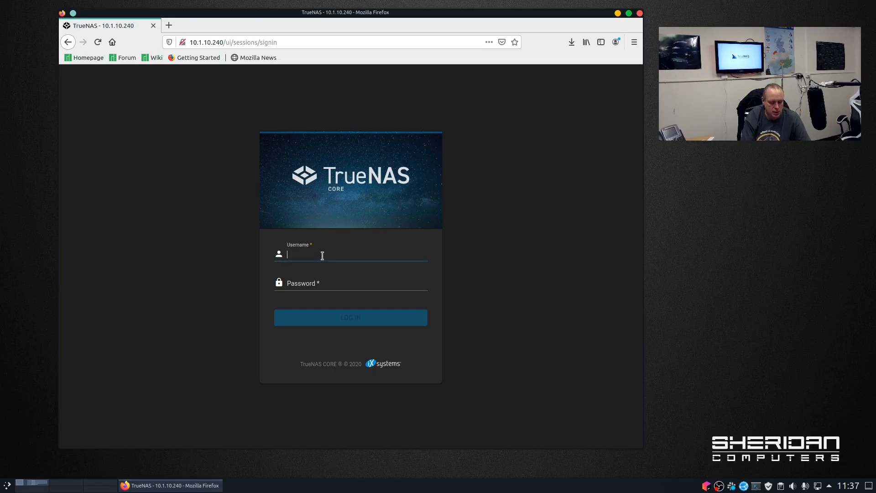
{"action": "type", "text": "root"}
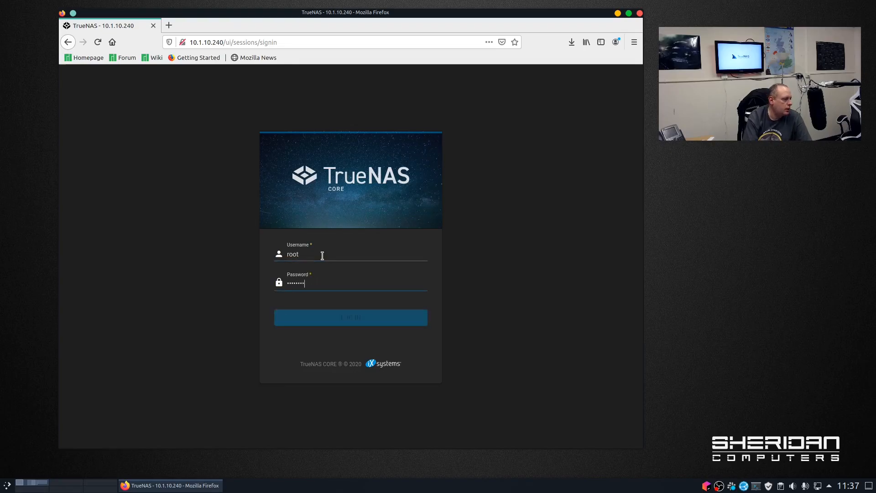
{"action": "left_click", "coordinate": [350, 317]}
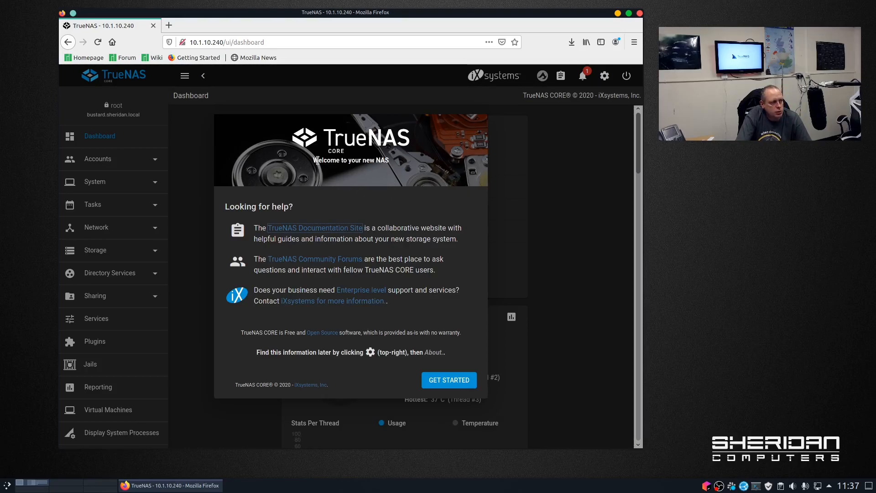
{"action": "mouse_move", "coordinate": [405, 155]}
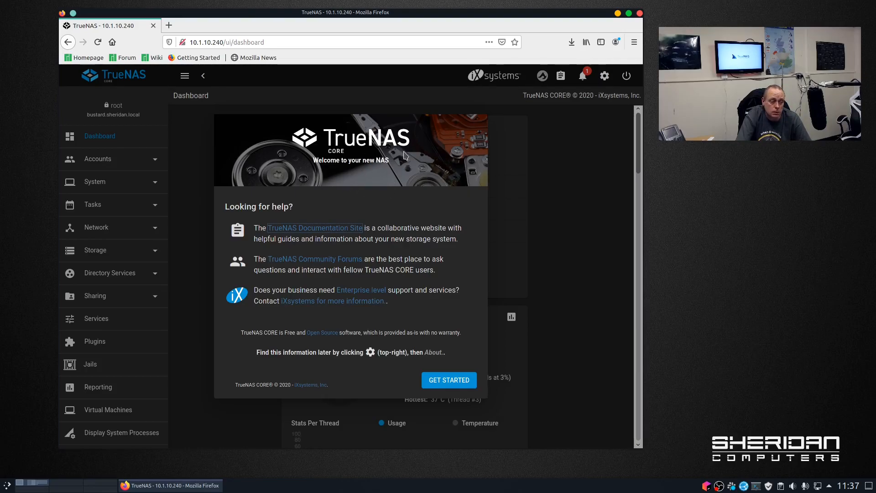
{"action": "mouse_move", "coordinate": [399, 164]}
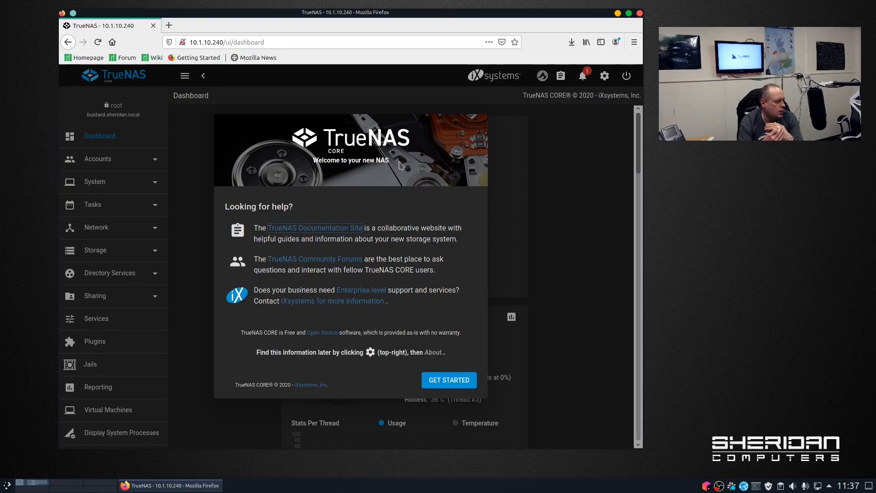
{"action": "mouse_move", "coordinate": [431, 203]}
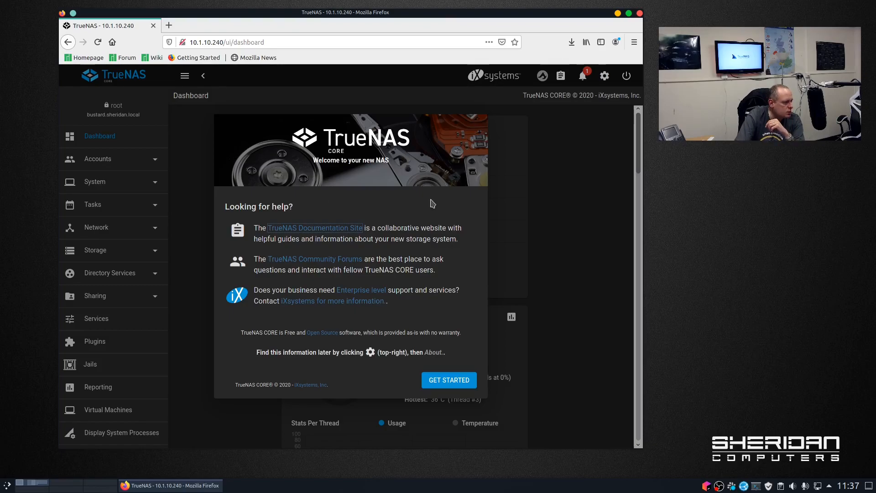
{"action": "mouse_move", "coordinate": [458, 327]}
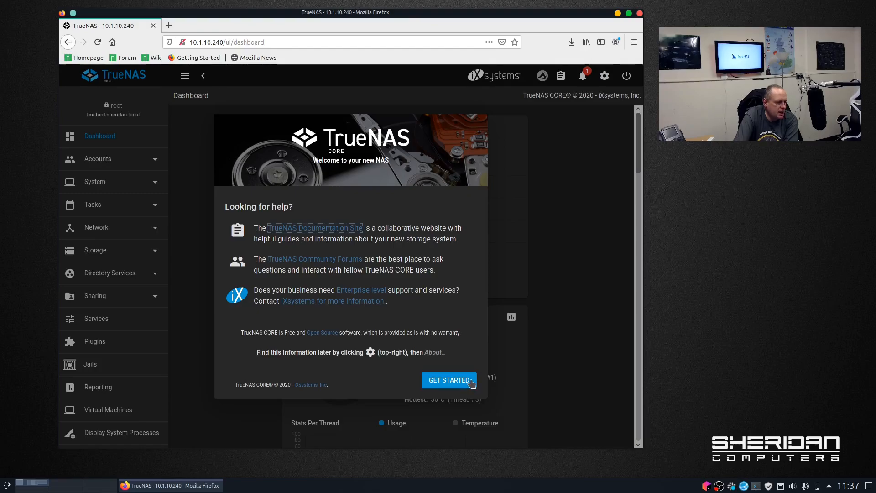
- Dismiss the welcome panel via Get Started, revealing version TrueNAS-12.0-RELEASE
{"action": "left_click", "coordinate": [449, 379]}
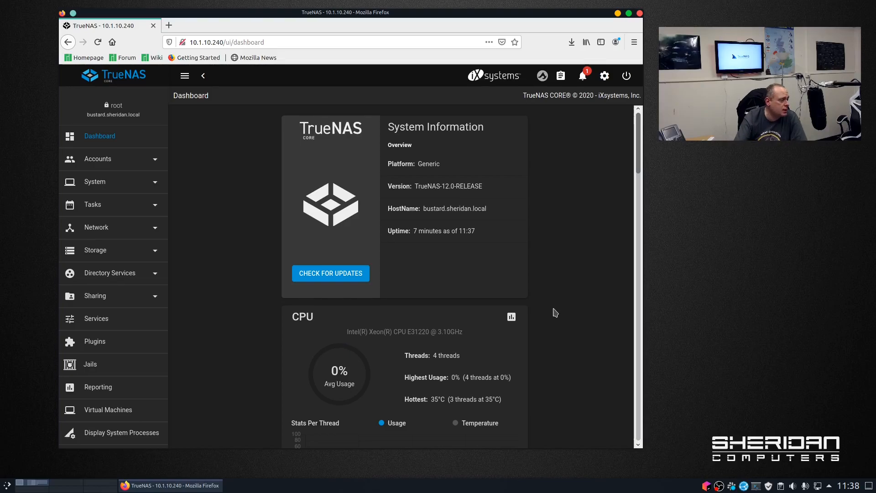
{"action": "mouse_move", "coordinate": [563, 283]}
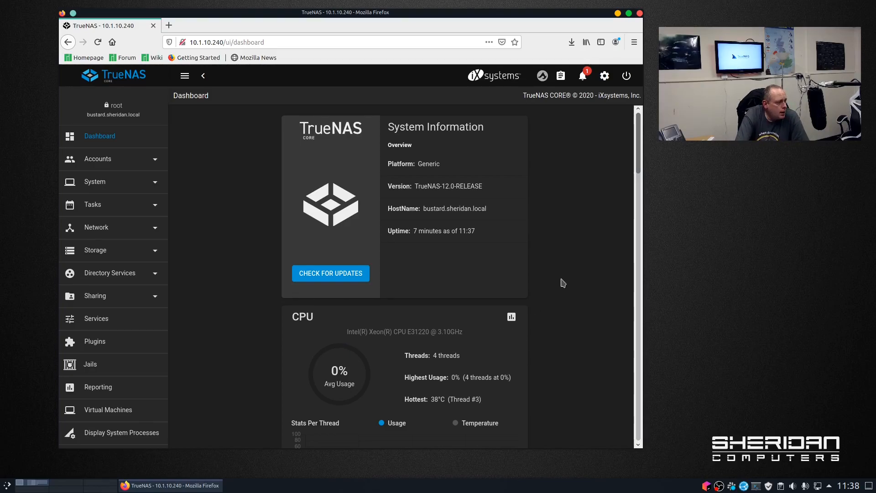
{"action": "mouse_move", "coordinate": [210, 304]}
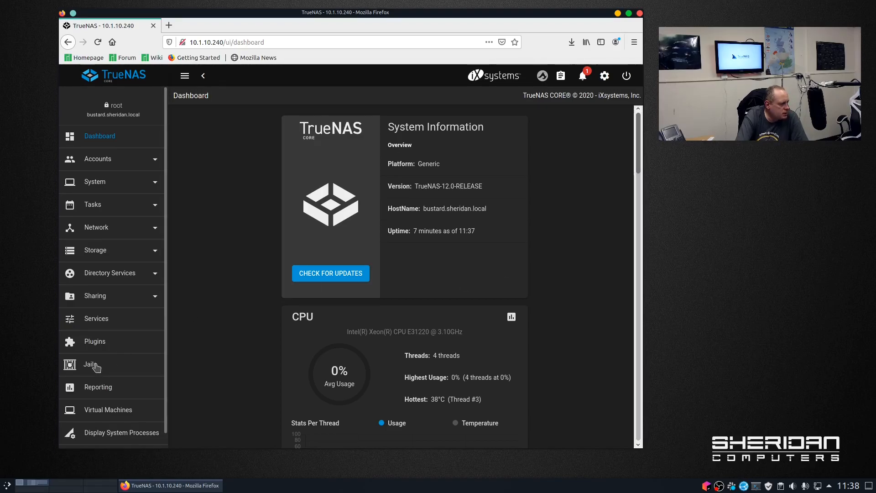
{"action": "left_click", "coordinate": [90, 364]}
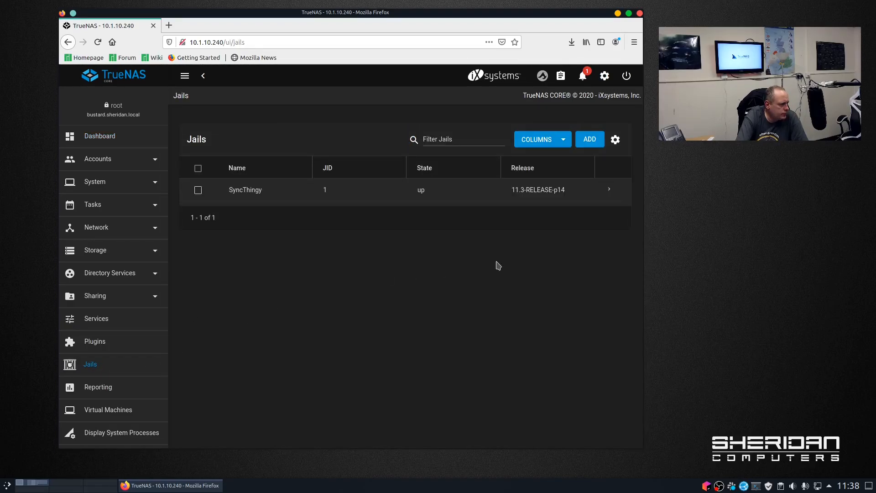
{"action": "mouse_move", "coordinate": [304, 206]}
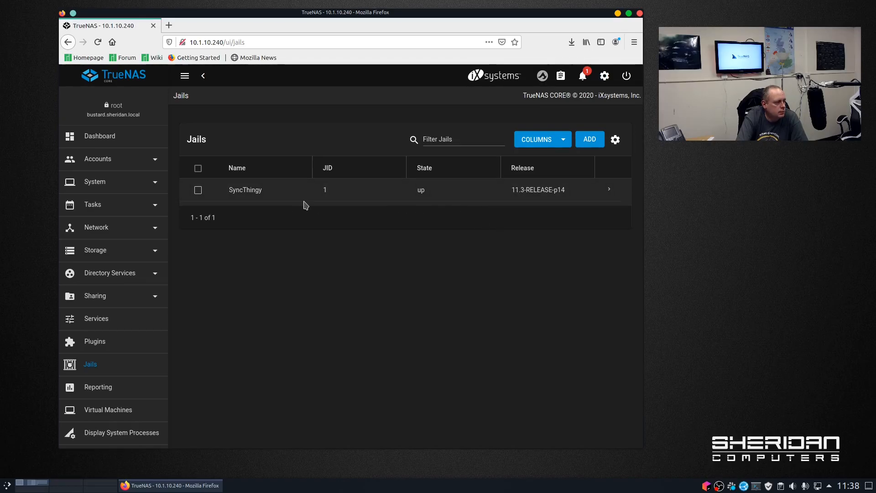
{"action": "mouse_move", "coordinate": [297, 207]}
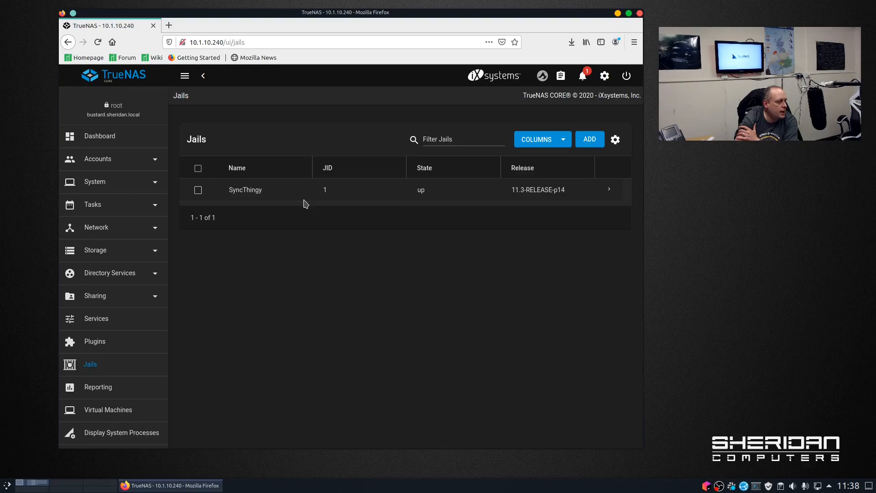
{"action": "mouse_move", "coordinate": [499, 197]}
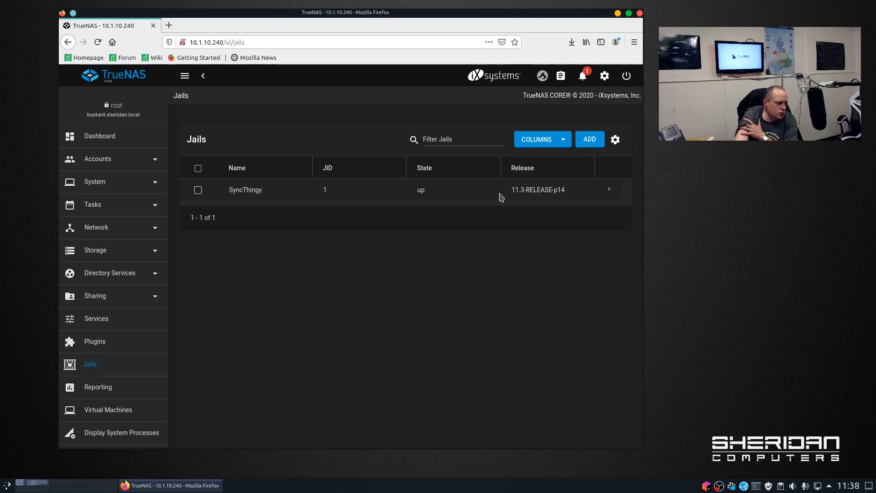
{"action": "mouse_move", "coordinate": [526, 200]}
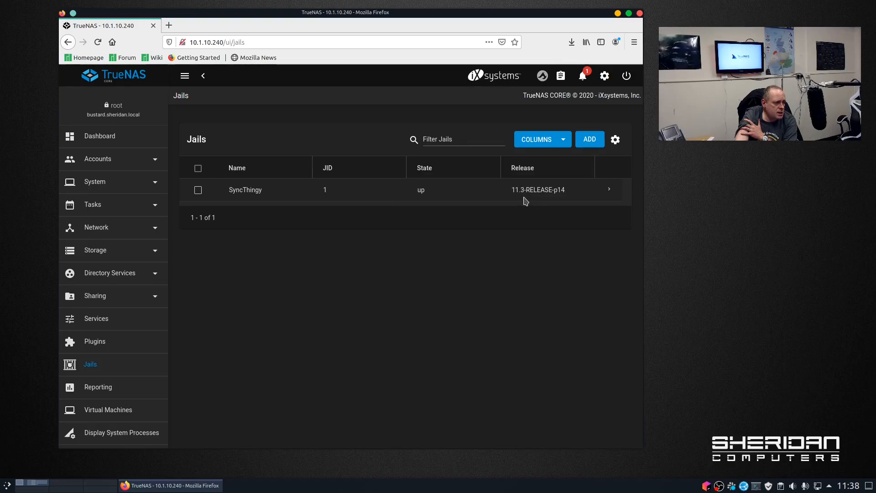
{"action": "mouse_move", "coordinate": [536, 207]}
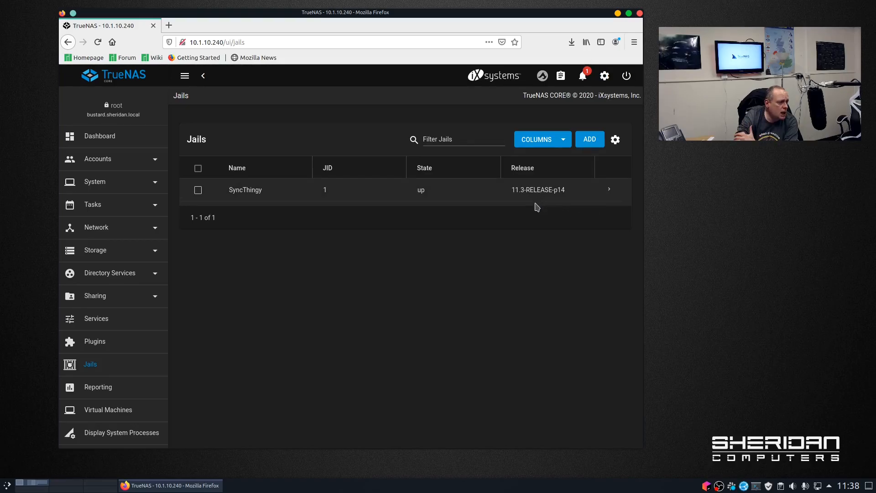
{"action": "mouse_move", "coordinate": [528, 202]}
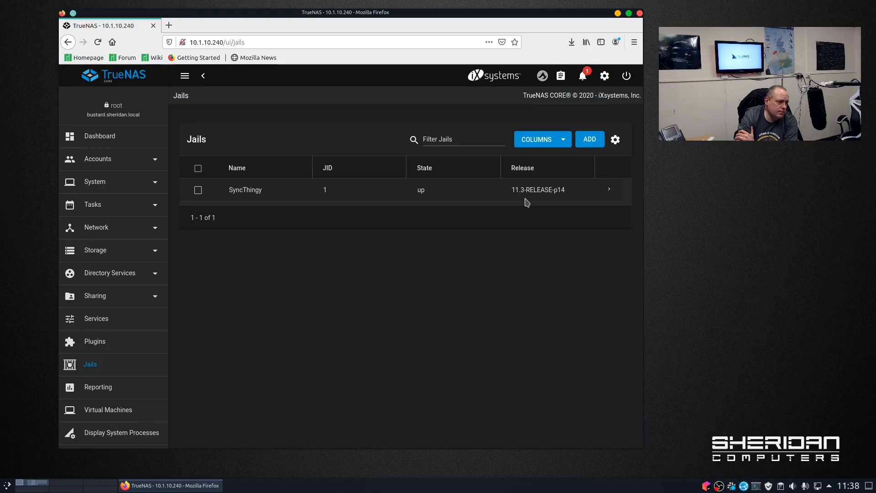
{"action": "mouse_move", "coordinate": [521, 204]}
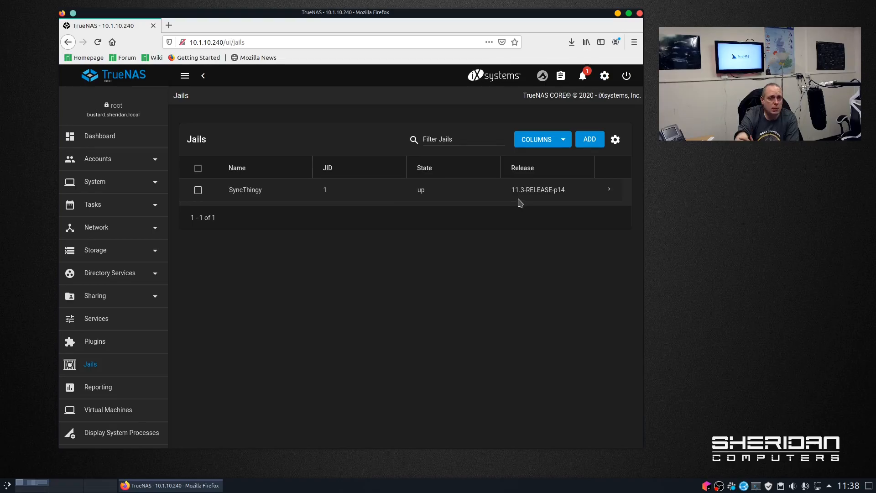
{"action": "mouse_move", "coordinate": [537, 387]}
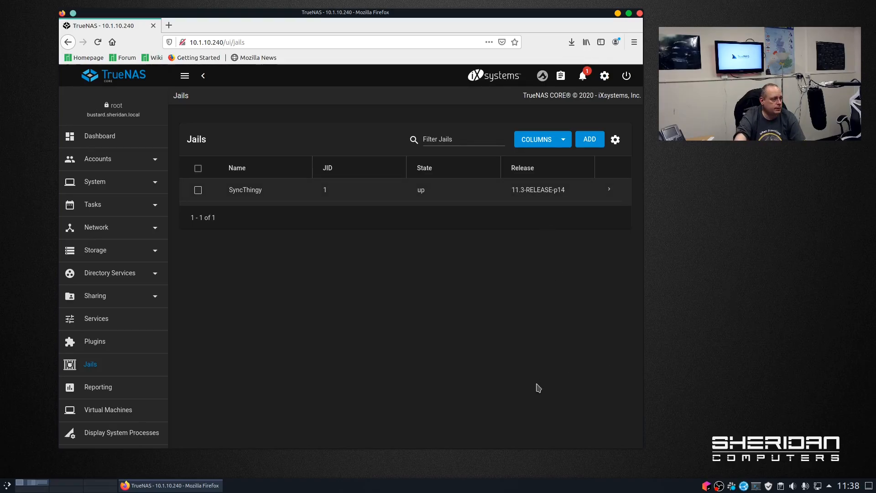
{"action": "scroll", "scroll_direction": "down", "scroll_amount": 3}
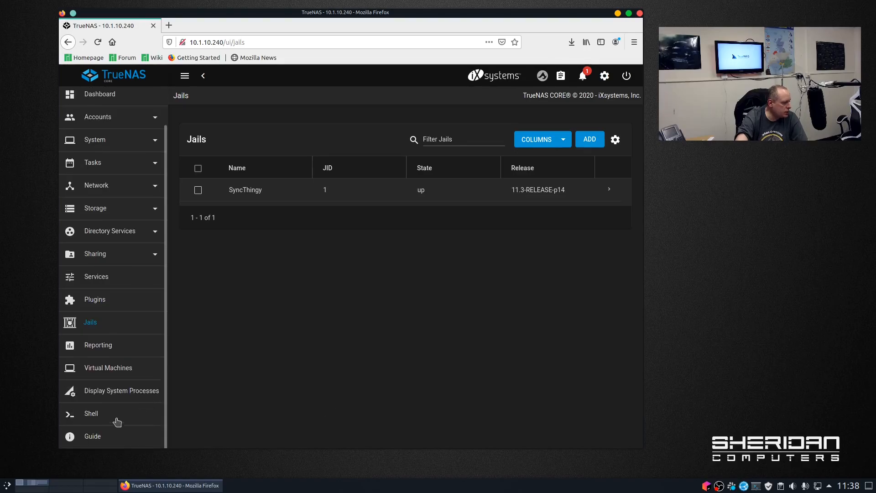
- In the Shell, run 'iocage list' to show the jails
{"action": "left_click", "coordinate": [90, 412]}
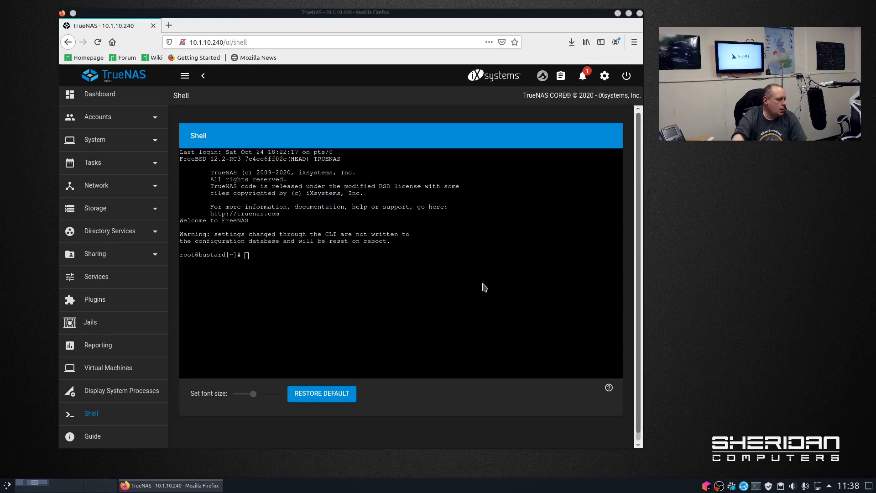
{"action": "type", "text": "iocage l"}
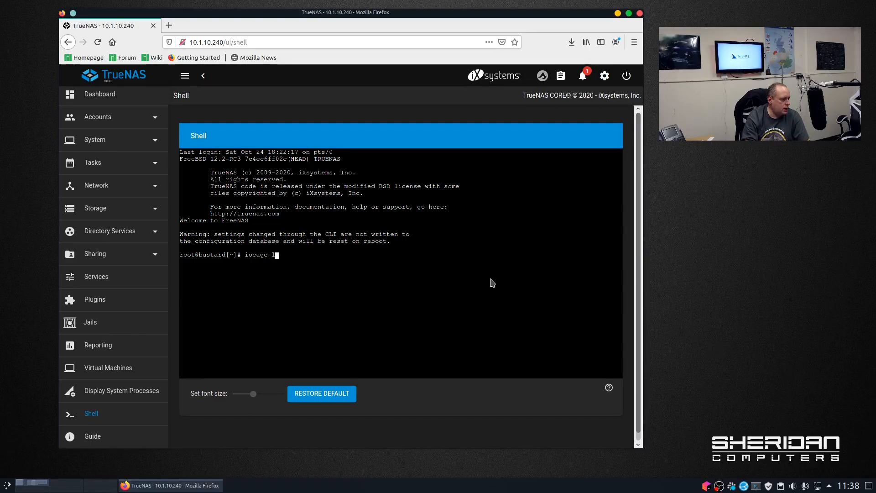
{"action": "key", "text": "Return"}
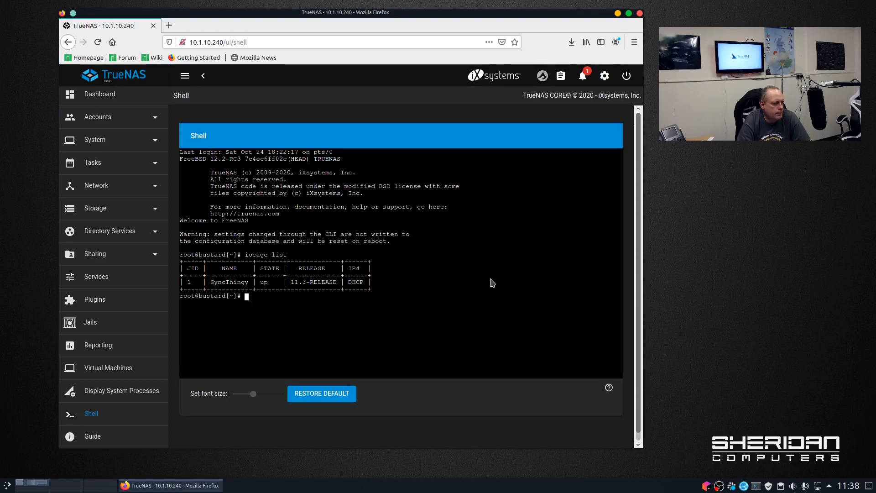
{"action": "mouse_move", "coordinate": [506, 300]}
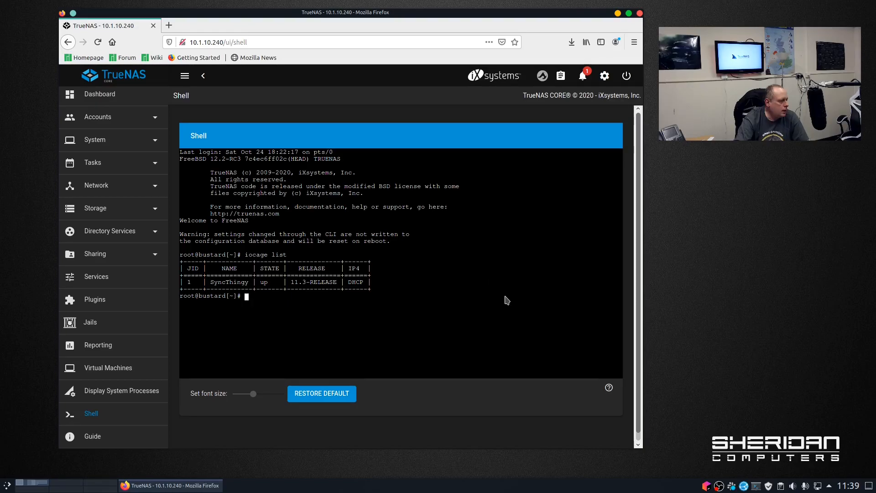
- Run 'iocage update SyncThingy', which reports a major ABI change requiring an upgrade
{"action": "type", "text": "ic"}
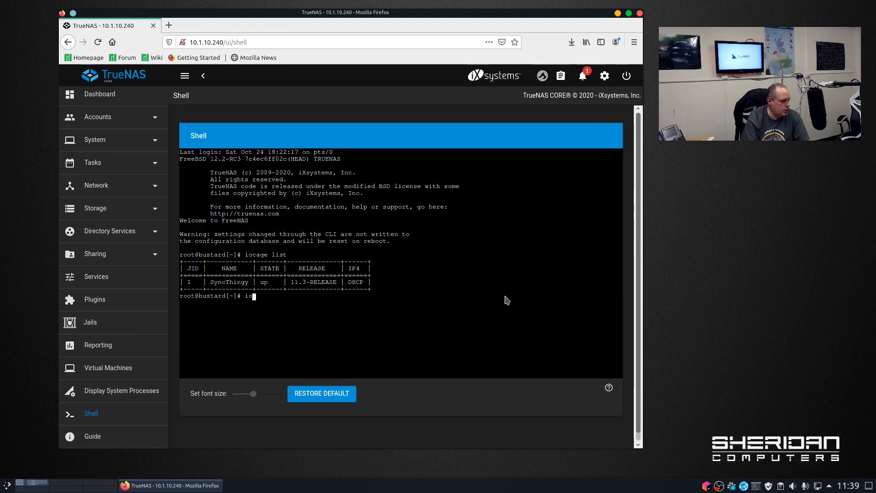
{"action": "type", "text": "ocage update SyncT"}
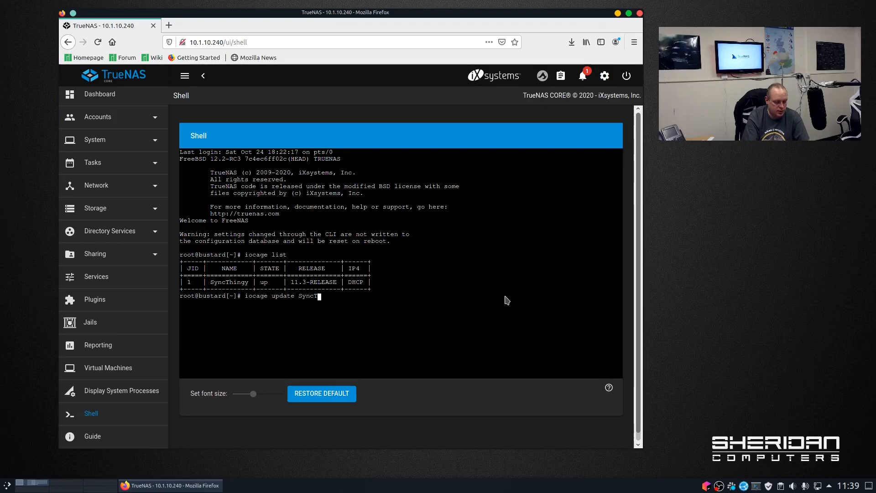
{"action": "key", "text": "Return"}
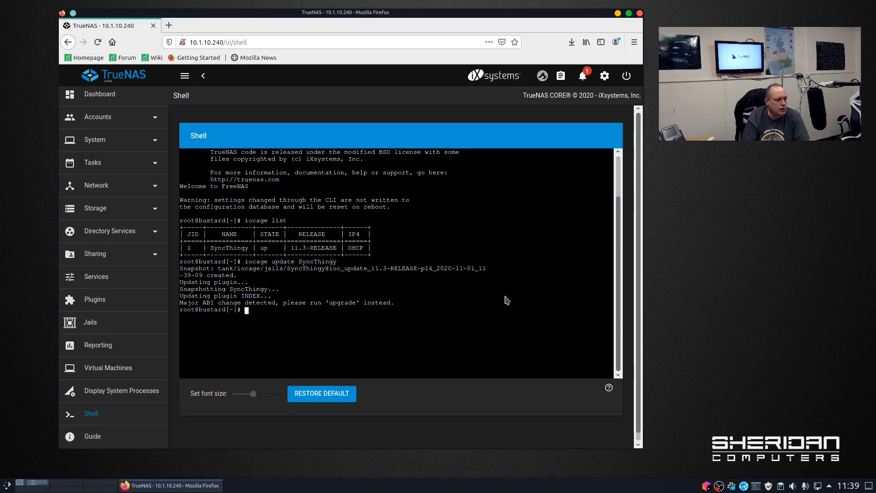
{"action": "type", "text": "iocage update SyncThingy"}
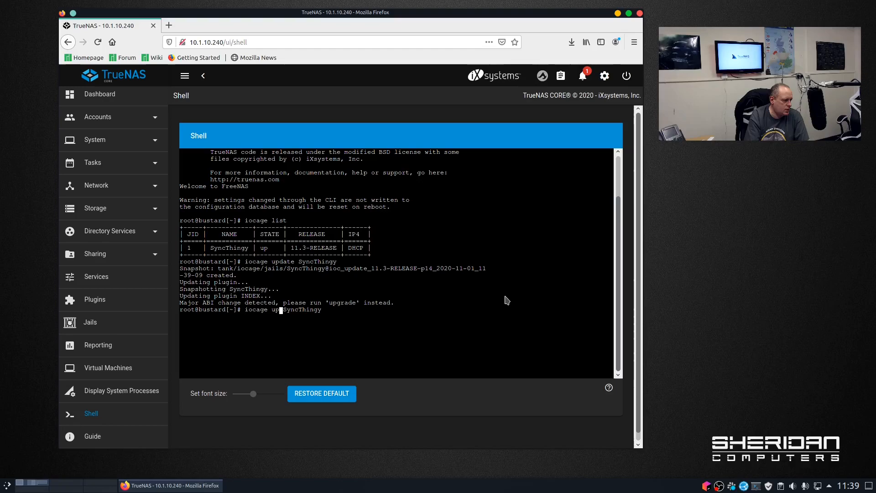
- Run 'iocage upgrade SyncThingy' until it reports the jail successfully upgraded
{"action": "type", "text": "grade"}
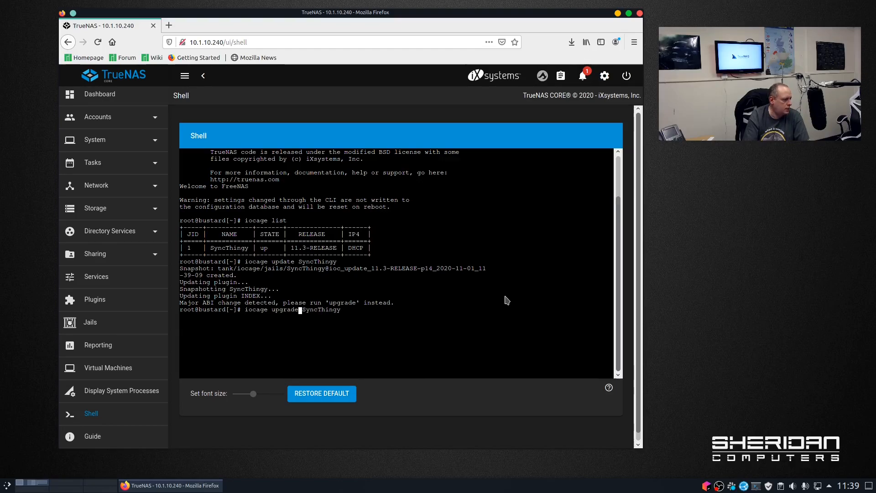
{"action": "key", "text": "Return"}
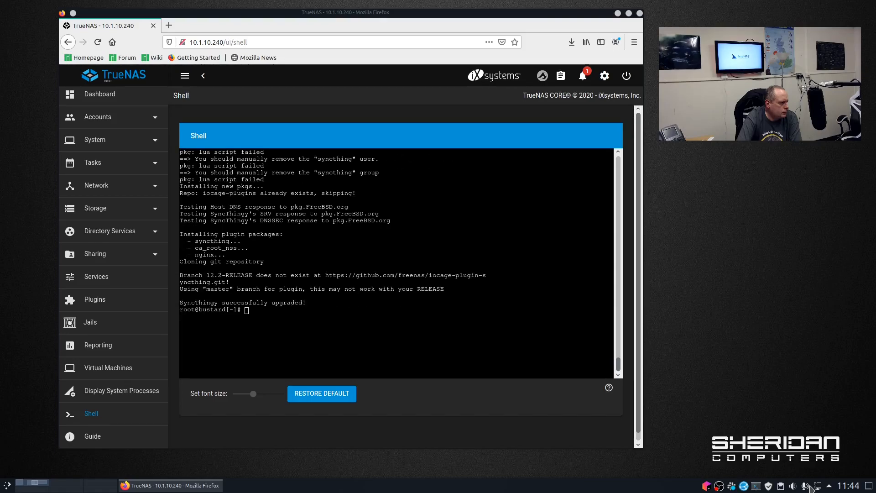
{"action": "mouse_move", "coordinate": [816, 486]}
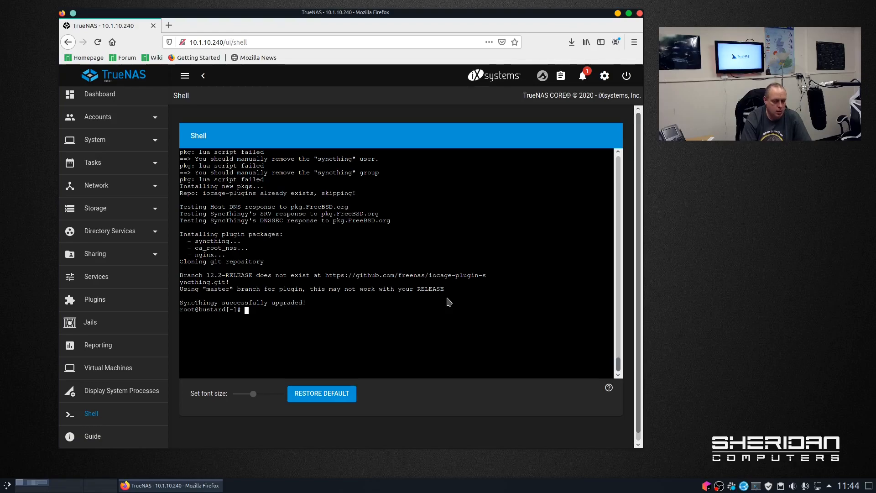
- Run 'iocage list' showing SyncThingy up on 12.1-RELEASE
{"action": "type", "text": "ioca"}
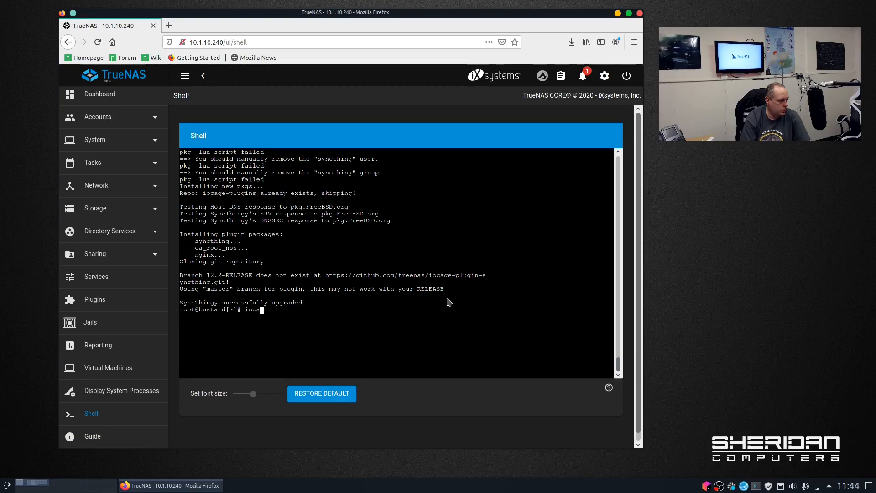
{"action": "key", "text": "Return"}
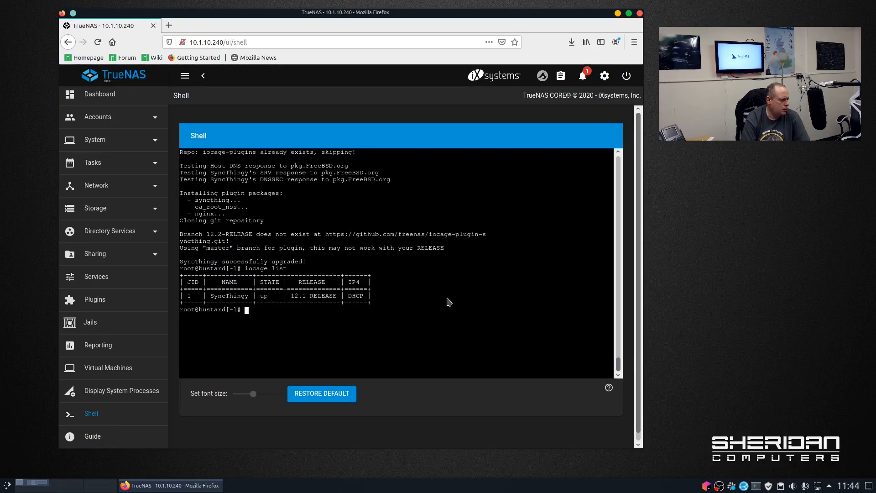
{"action": "left_click", "coordinate": [90, 322]}
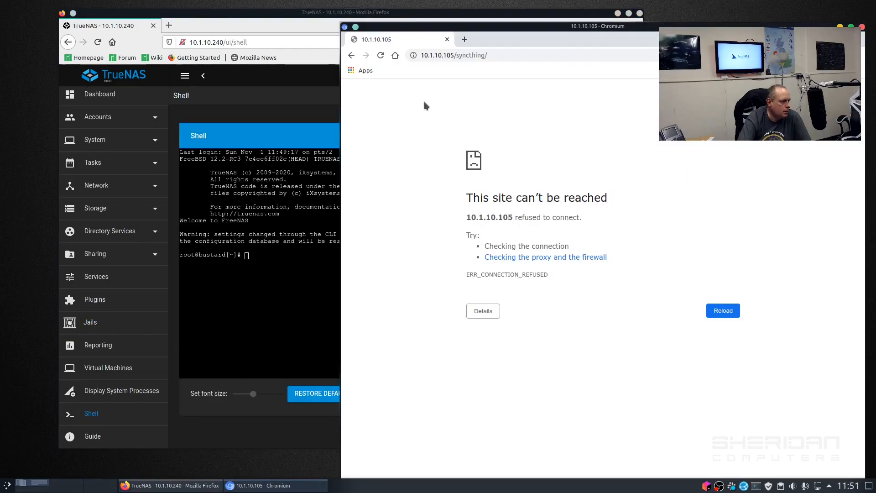
- Return to the TrueNAS shell window and list the jails again
{"action": "left_click", "coordinate": [455, 55]}
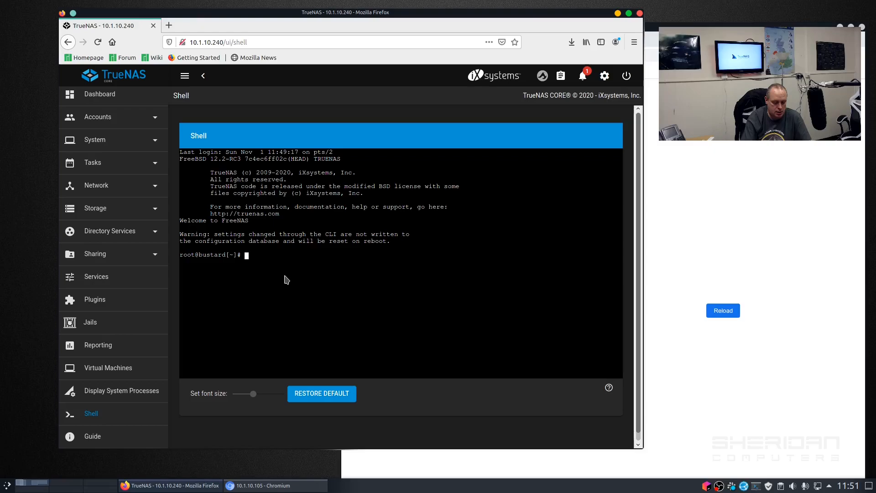
{"action": "type", "text": "console l"}
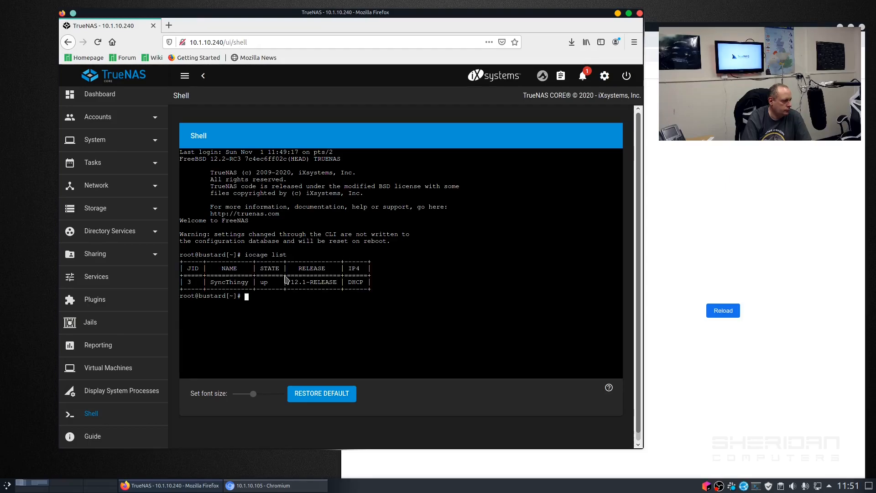
- Enter the SyncThingy jail with iocage console and find nginx not running and failing to start
{"action": "type", "text": "console"}
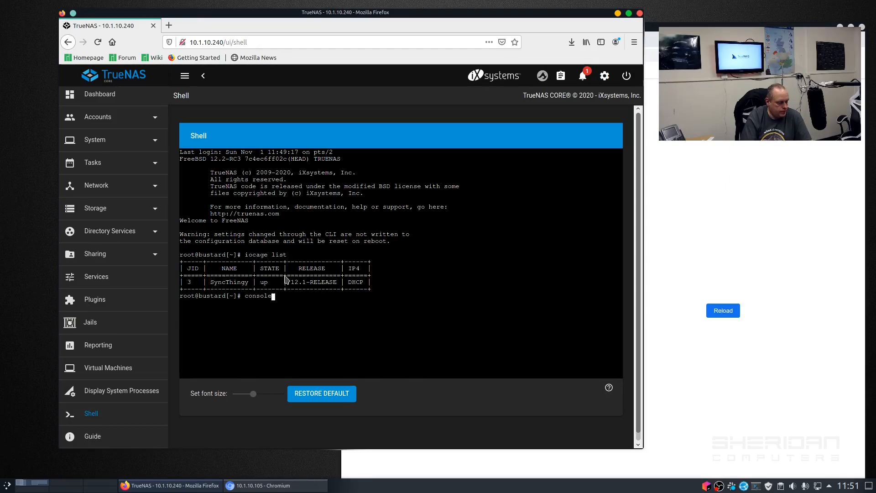
{"action": "type", "text": "iocage cons"}
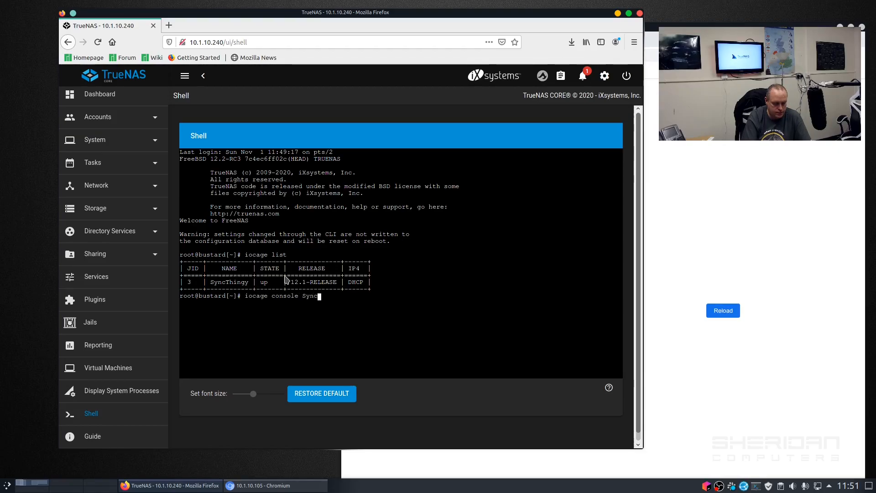
{"action": "key", "text": "Return"}
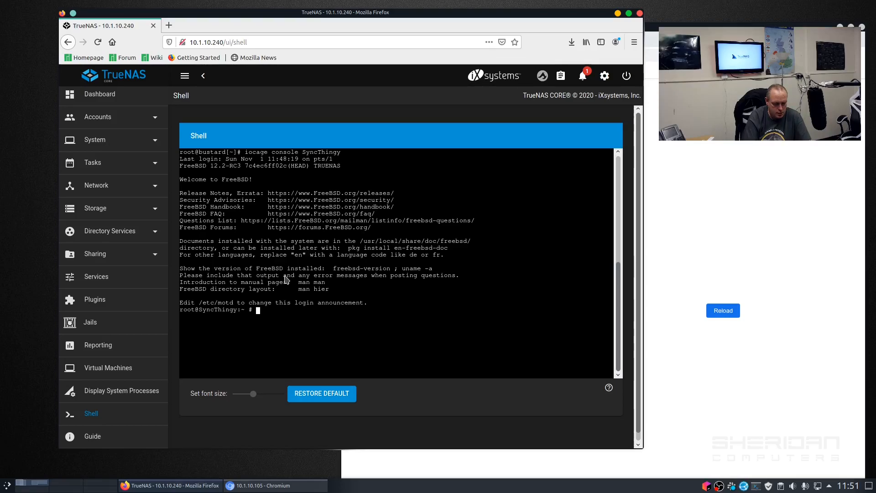
{"action": "type", "text": "service ngi"}
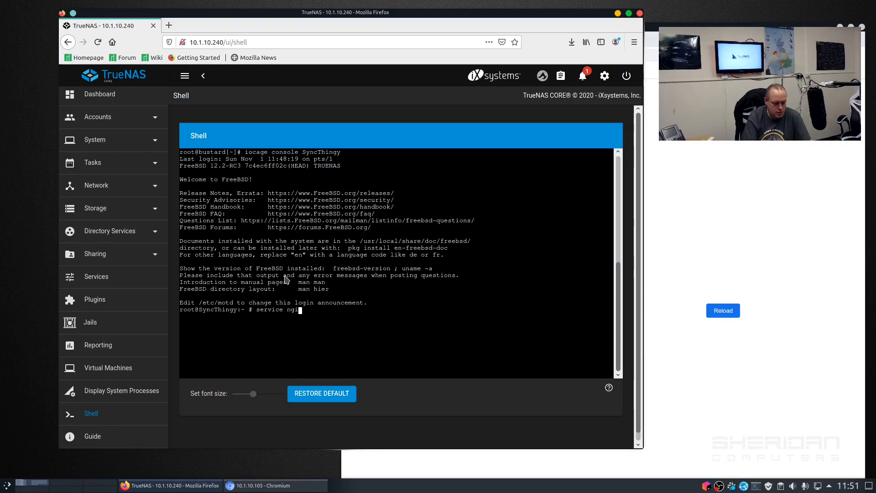
{"action": "key", "text": "Return"}
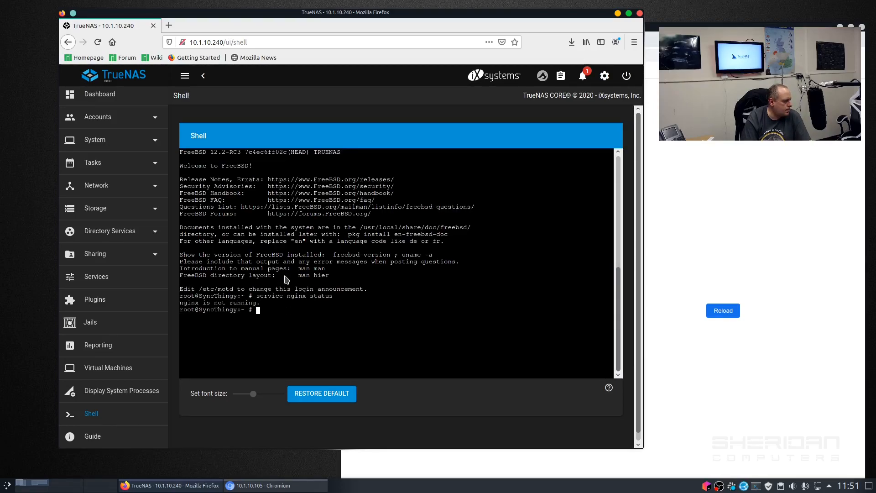
{"action": "type", "text": "service nginx status"}
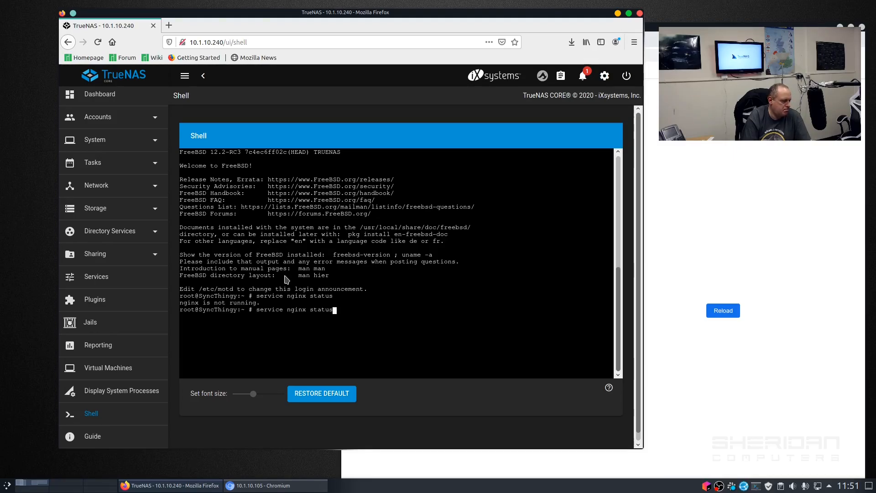
{"action": "key", "text": "Return"}
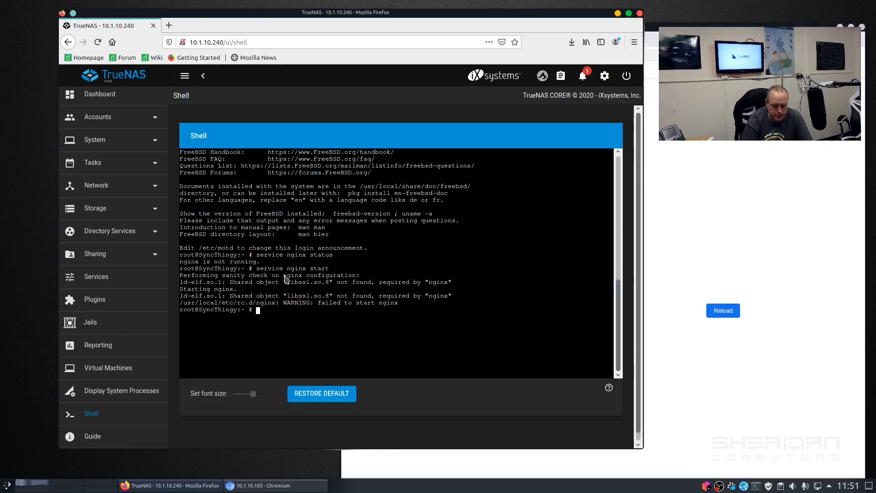
- Run pkg update -f and pkg upgrade -f in the jail, which errors on a missing library
{"action": "type", "text": "pkg up"}
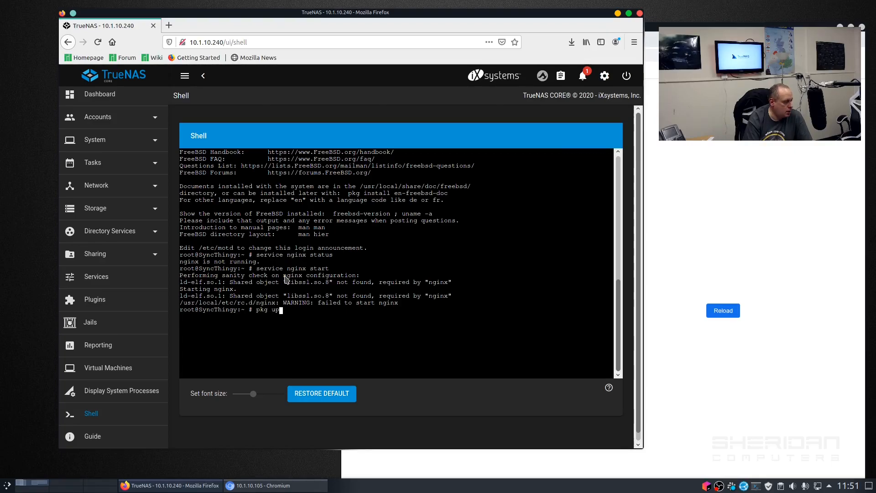
{"action": "type", "text": "date -f"}
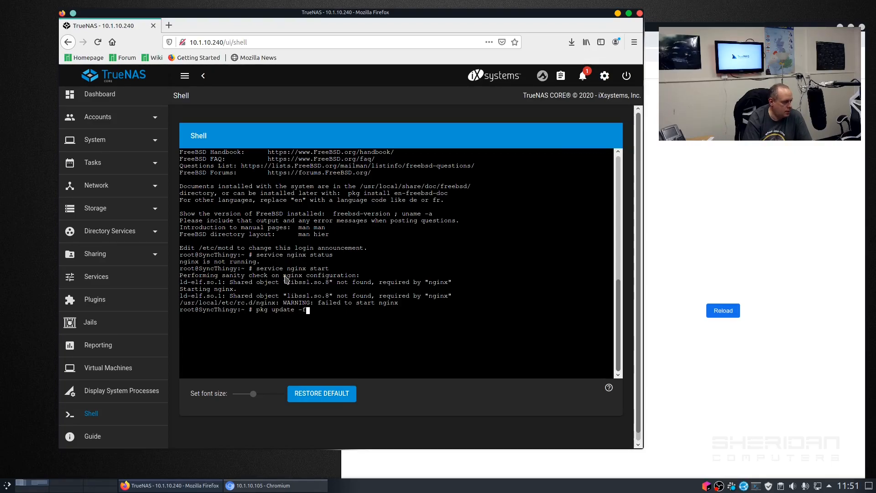
{"action": "key", "text": "Return"}
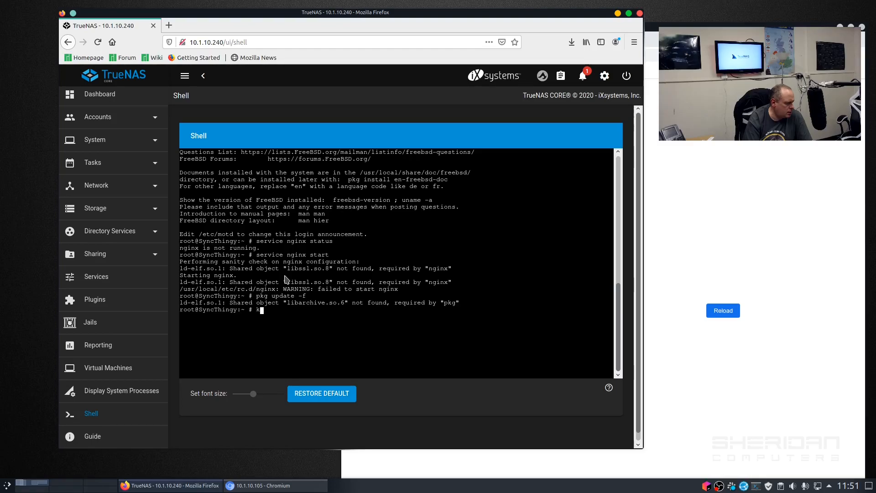
{"action": "type", "text": "g upgrade -f"}
{"action": "type", "text": "pkg"}
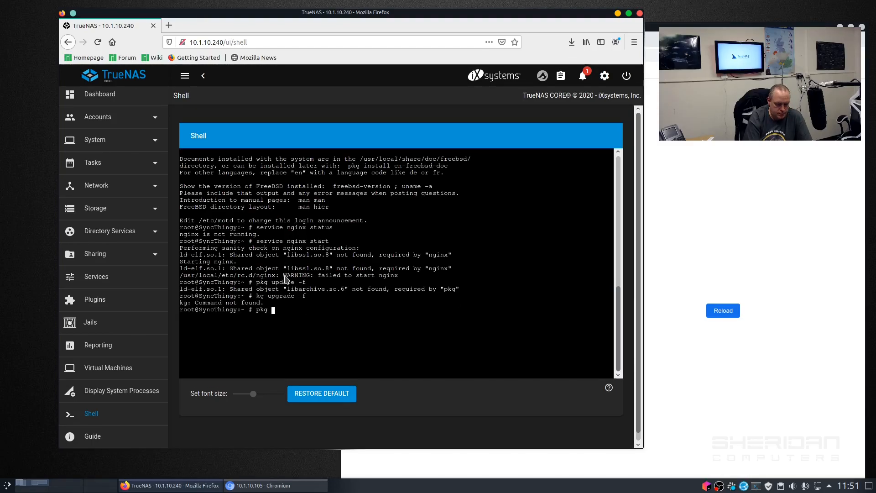
{"action": "key", "text": "Return"}
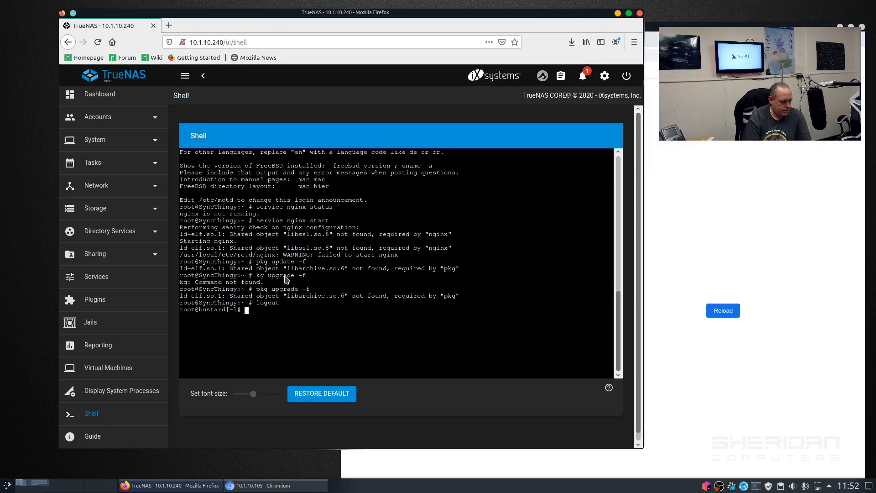
- Run iocage update SyncThingy from the host until updates report applied successfully
{"action": "type", "text": "con"}
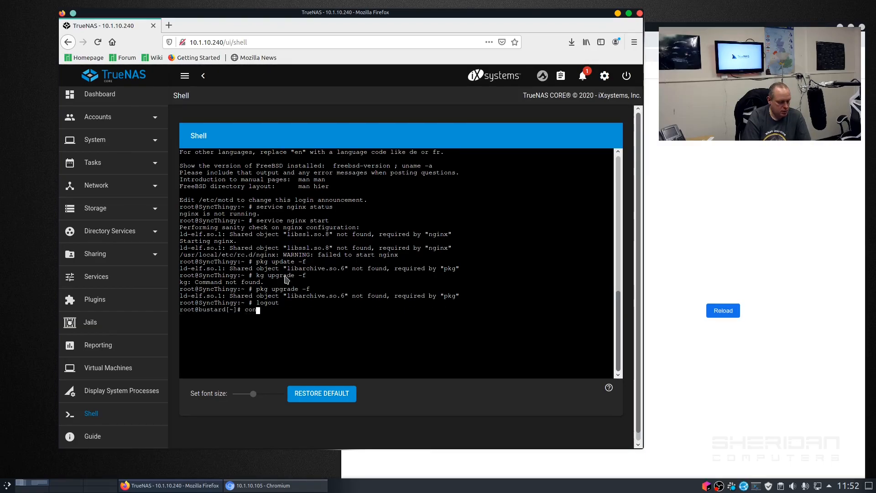
{"action": "type", "text": "iocage up"}
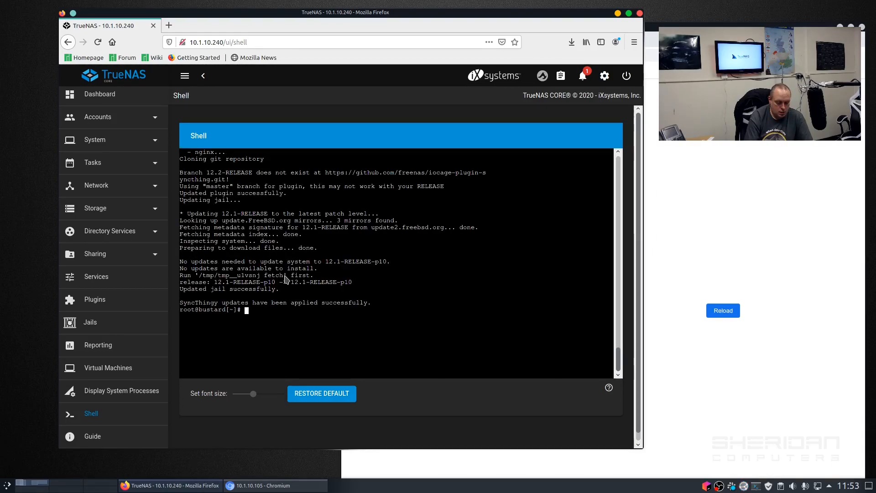
{"action": "type", "text": "iocage conso"}
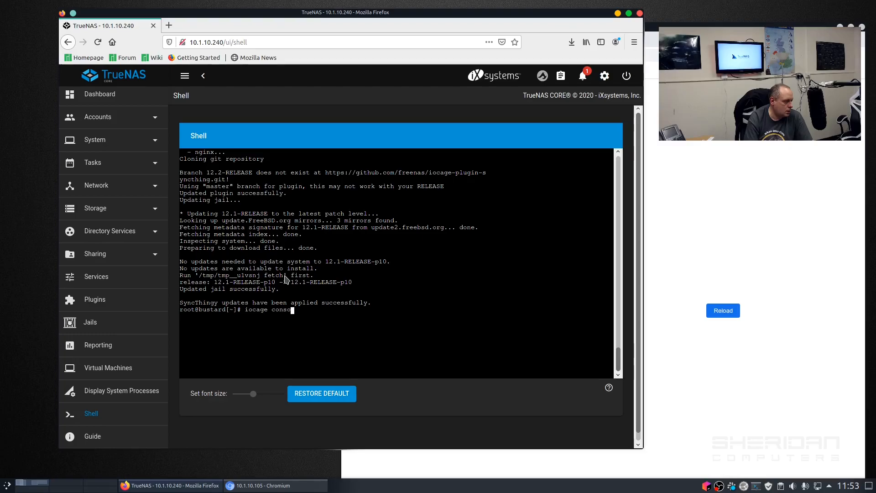
- Console back into SyncThingy and confirm service nginx status now reports running
{"action": "type", "text": "le SyncThingy"}
{"action": "type", "text": "nginx stat"}
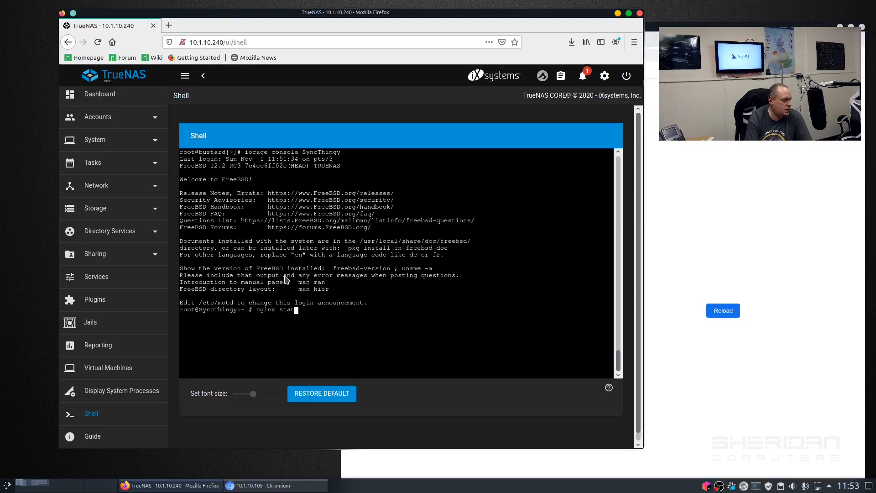
{"action": "key", "text": "Return"}
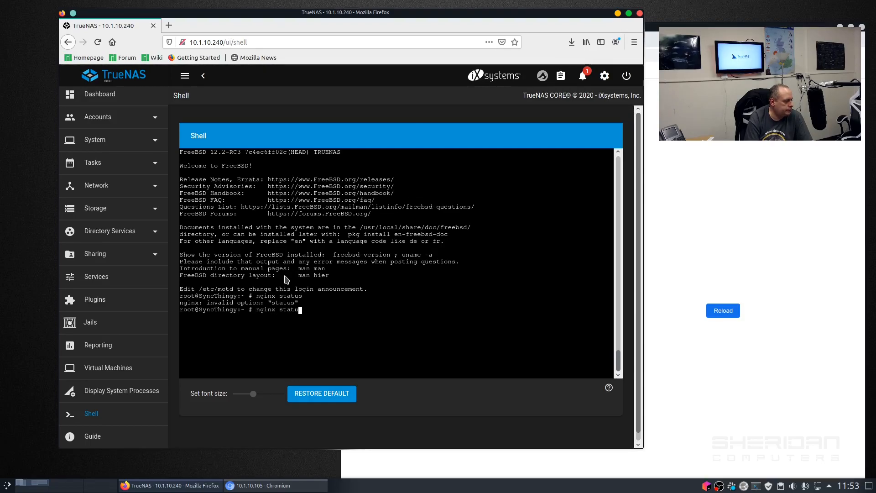
{"action": "type", "text": "service"}
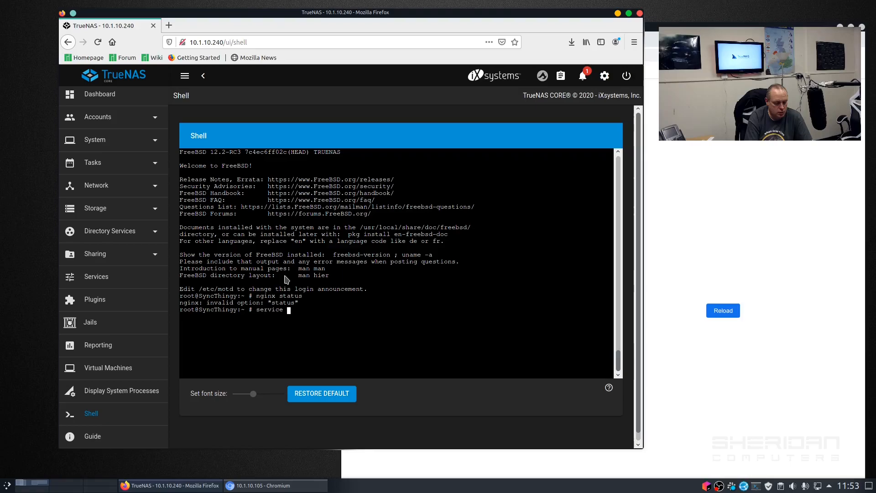
{"action": "key", "text": "Return"}
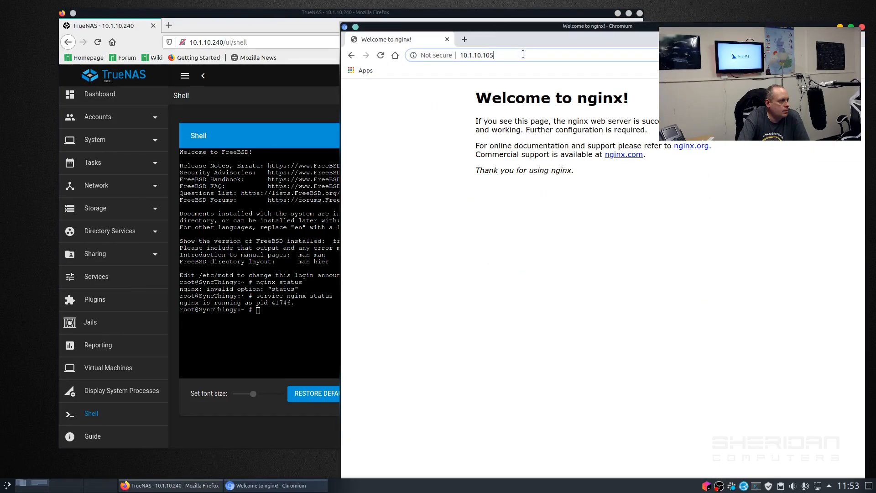
- Sign in at 10.1.10.105/syncthing as admin and reach the Syncthing dashboard
{"action": "type", "text": "/syncthing/"}
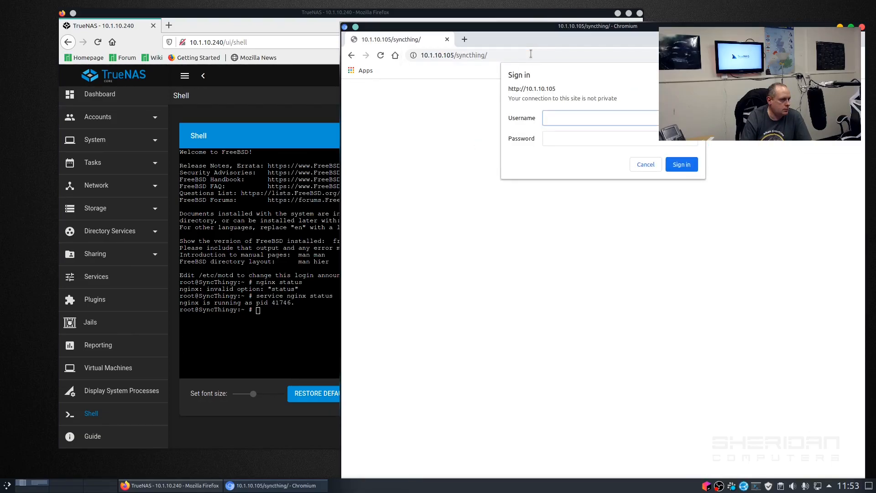
{"action": "type", "text": "adminn"}
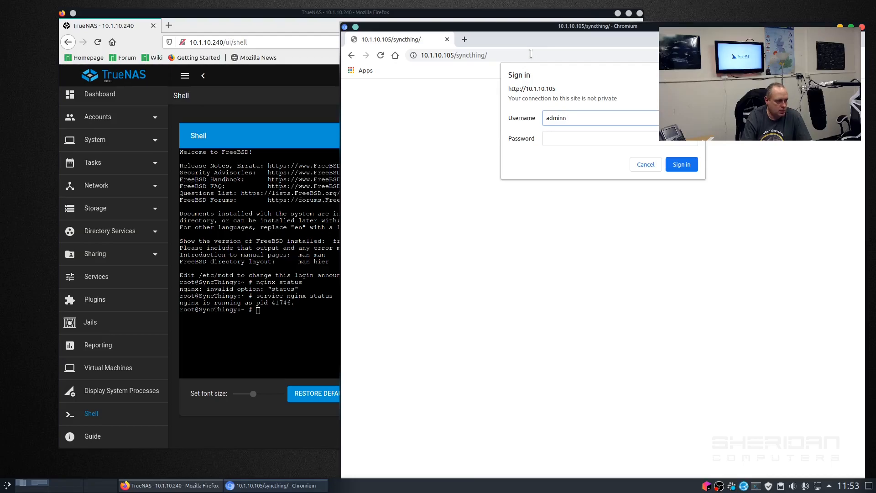
{"action": "left_click", "coordinate": [680, 163]}
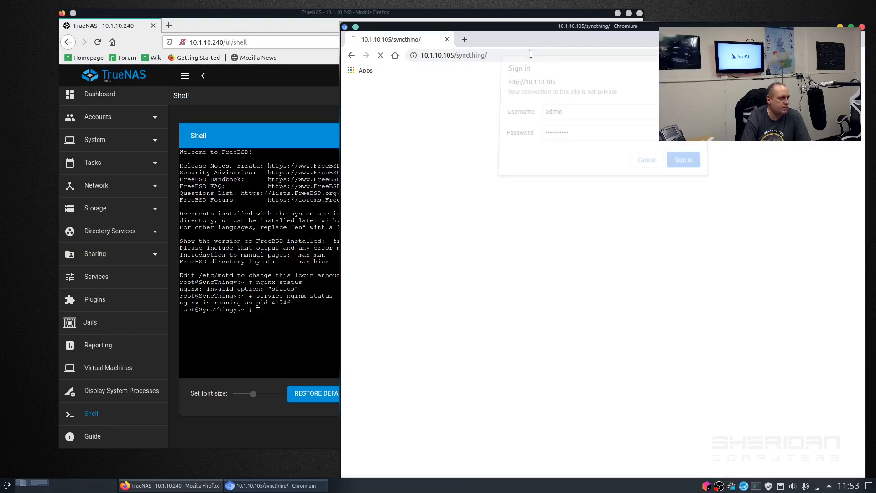
{"action": "left_click", "coordinate": [683, 159]}
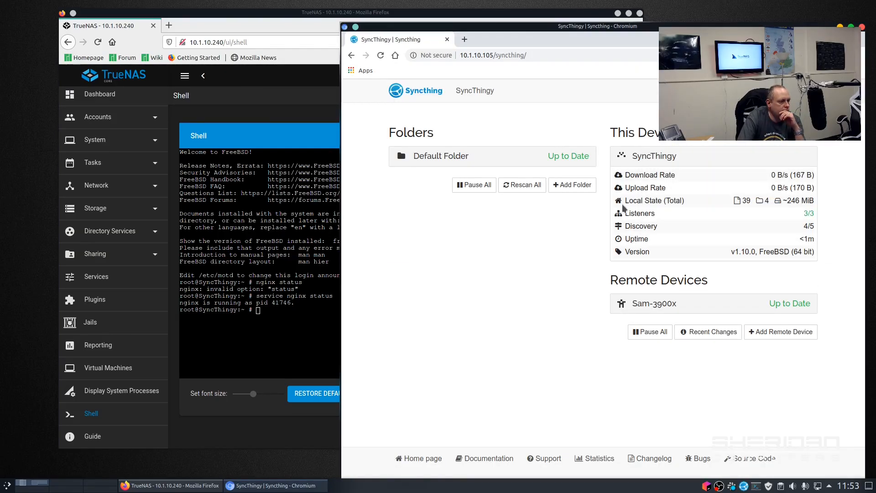
{"action": "mouse_move", "coordinate": [561, 203]}
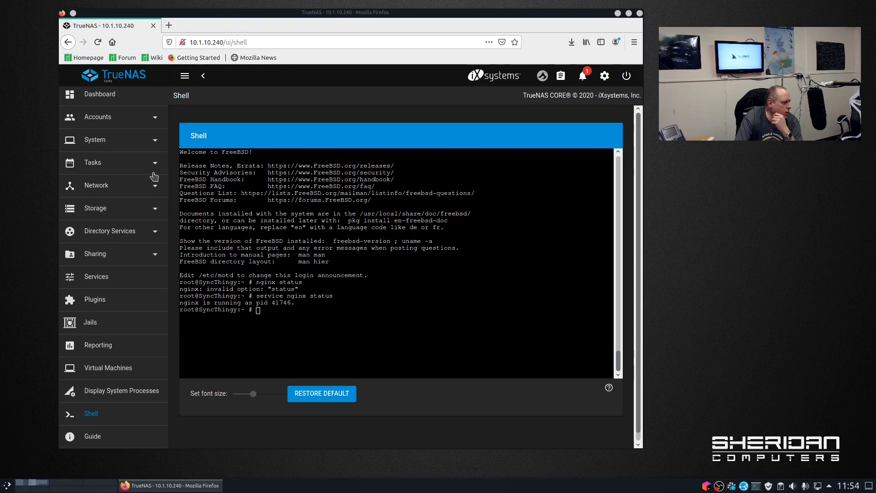
- Read the ZFS feature-flags alert for pool tank, then go to Storage > Pools
{"action": "left_click", "coordinate": [583, 76]}
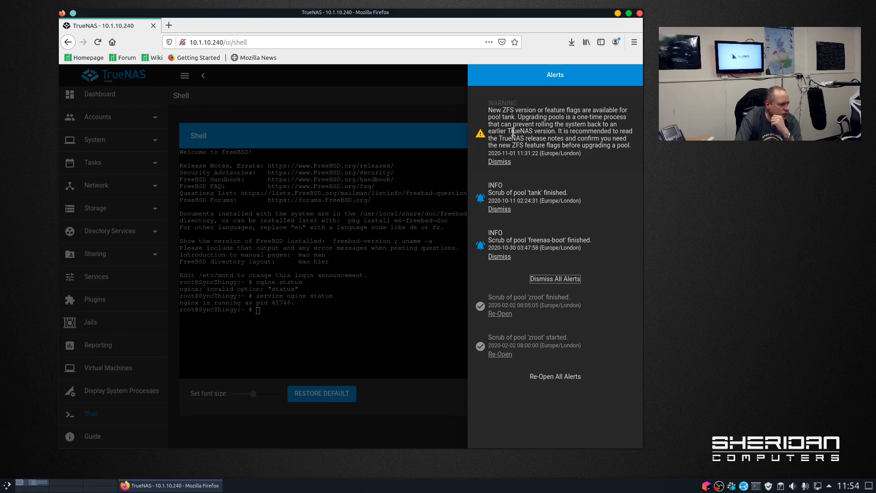
{"action": "left_click", "coordinate": [335, 115]}
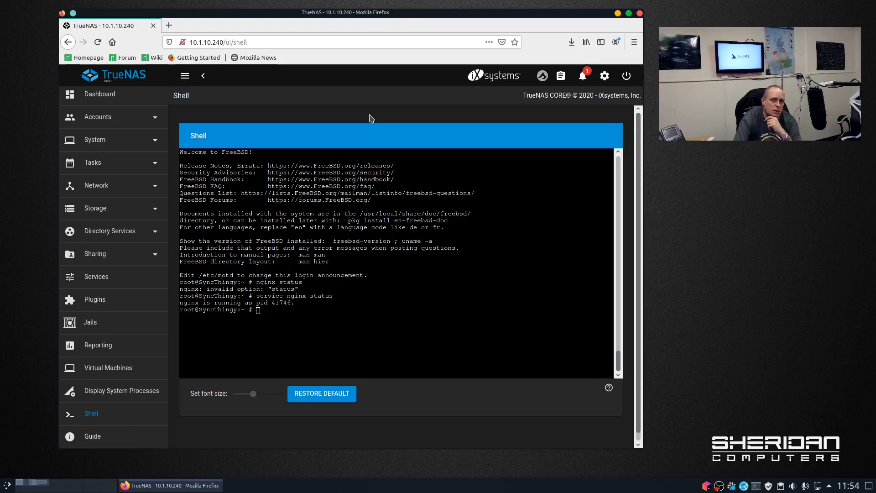
{"action": "mouse_move", "coordinate": [241, 174]}
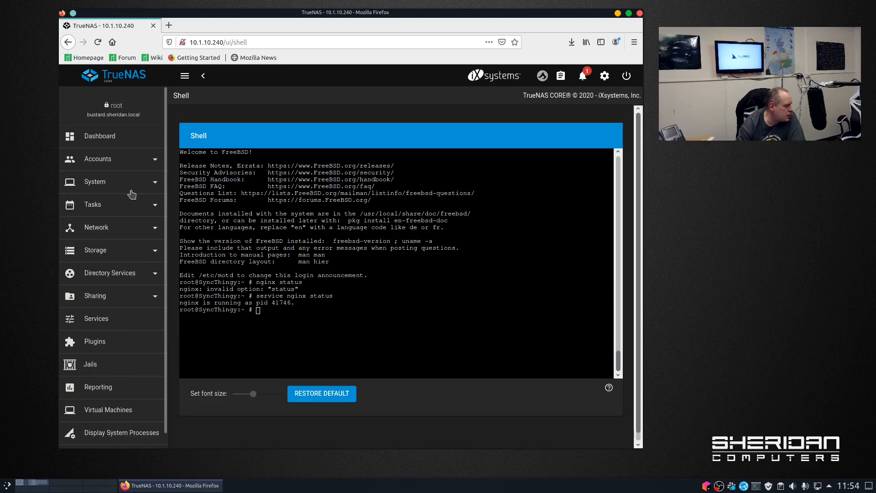
{"action": "left_click", "coordinate": [95, 250]}
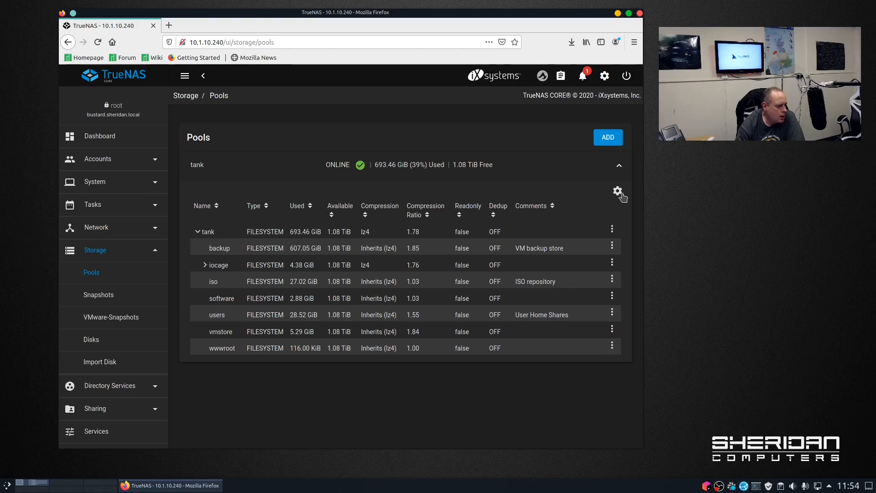
- Upgrade pool tank via Upgrade Pool with Confirm ticked, dismiss the success message, return to Dashboard
{"action": "left_click", "coordinate": [617, 191]}
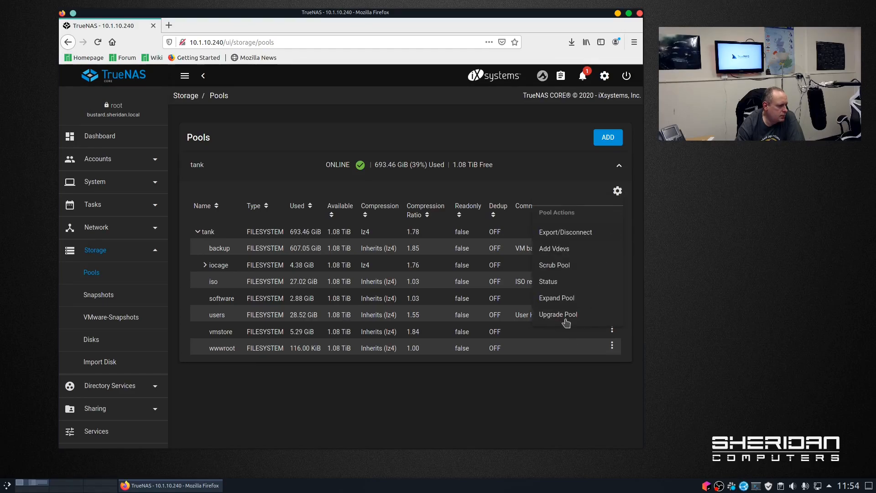
{"action": "mouse_move", "coordinate": [565, 321]}
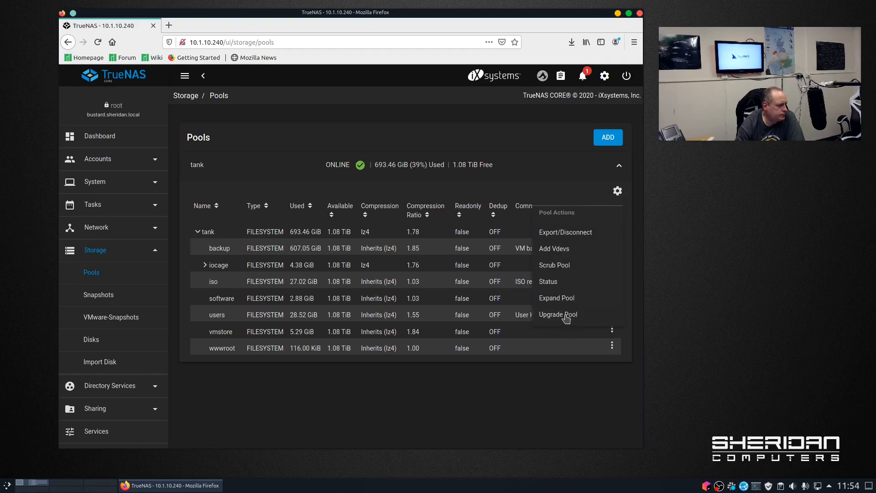
{"action": "left_click", "coordinate": [556, 313]}
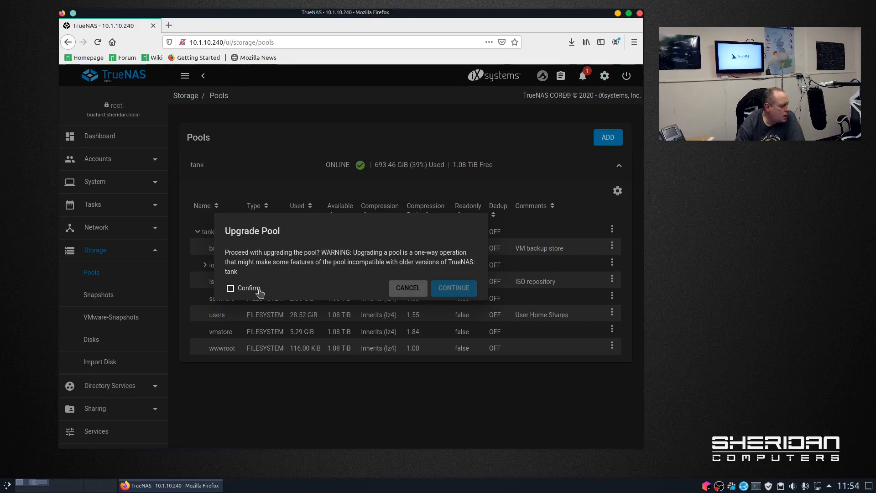
{"action": "left_click", "coordinate": [230, 288]}
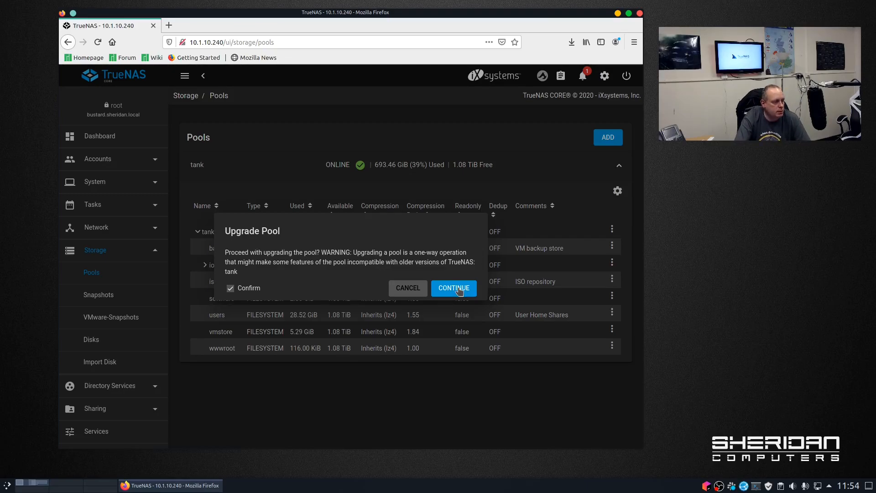
{"action": "left_click", "coordinate": [453, 288]}
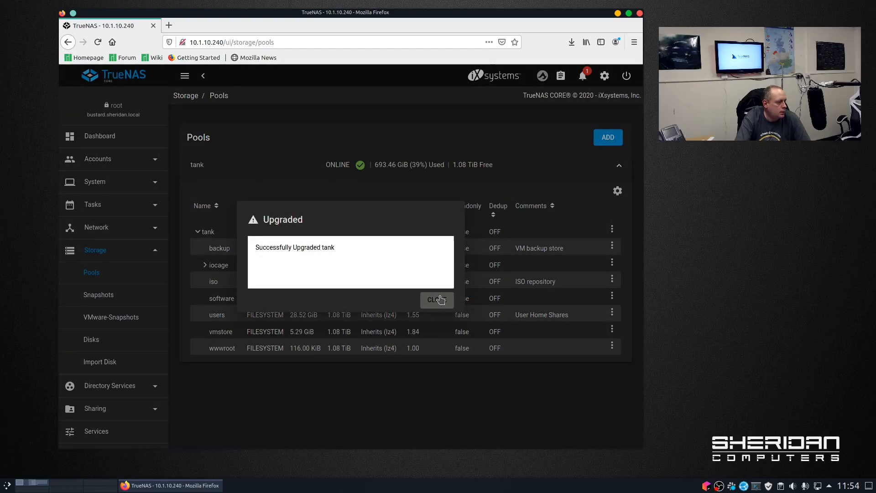
{"action": "left_click", "coordinate": [436, 300]}
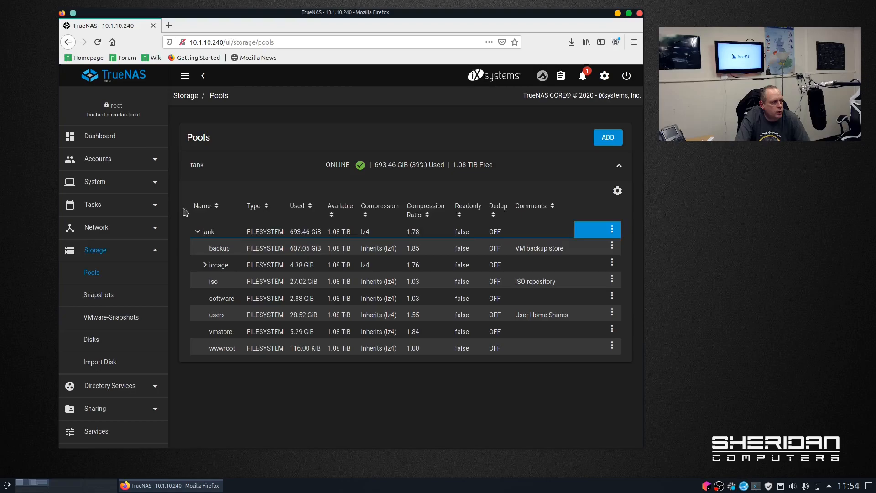
{"action": "left_click", "coordinate": [99, 136]}
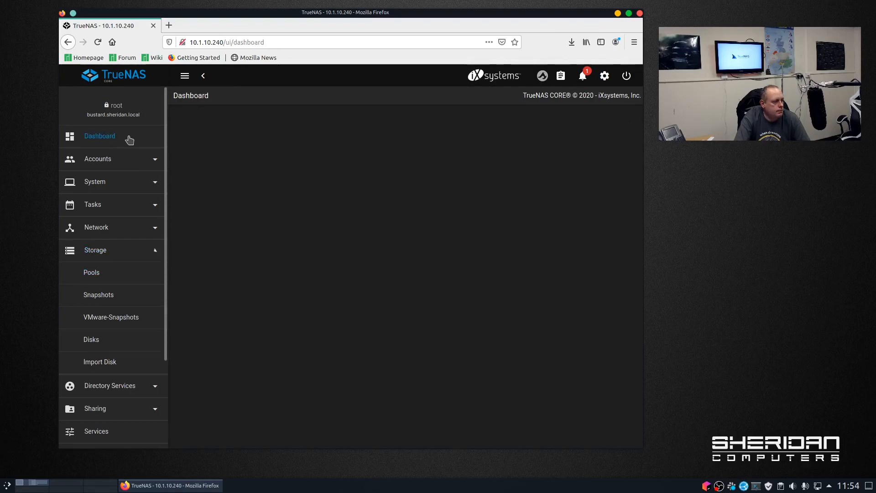